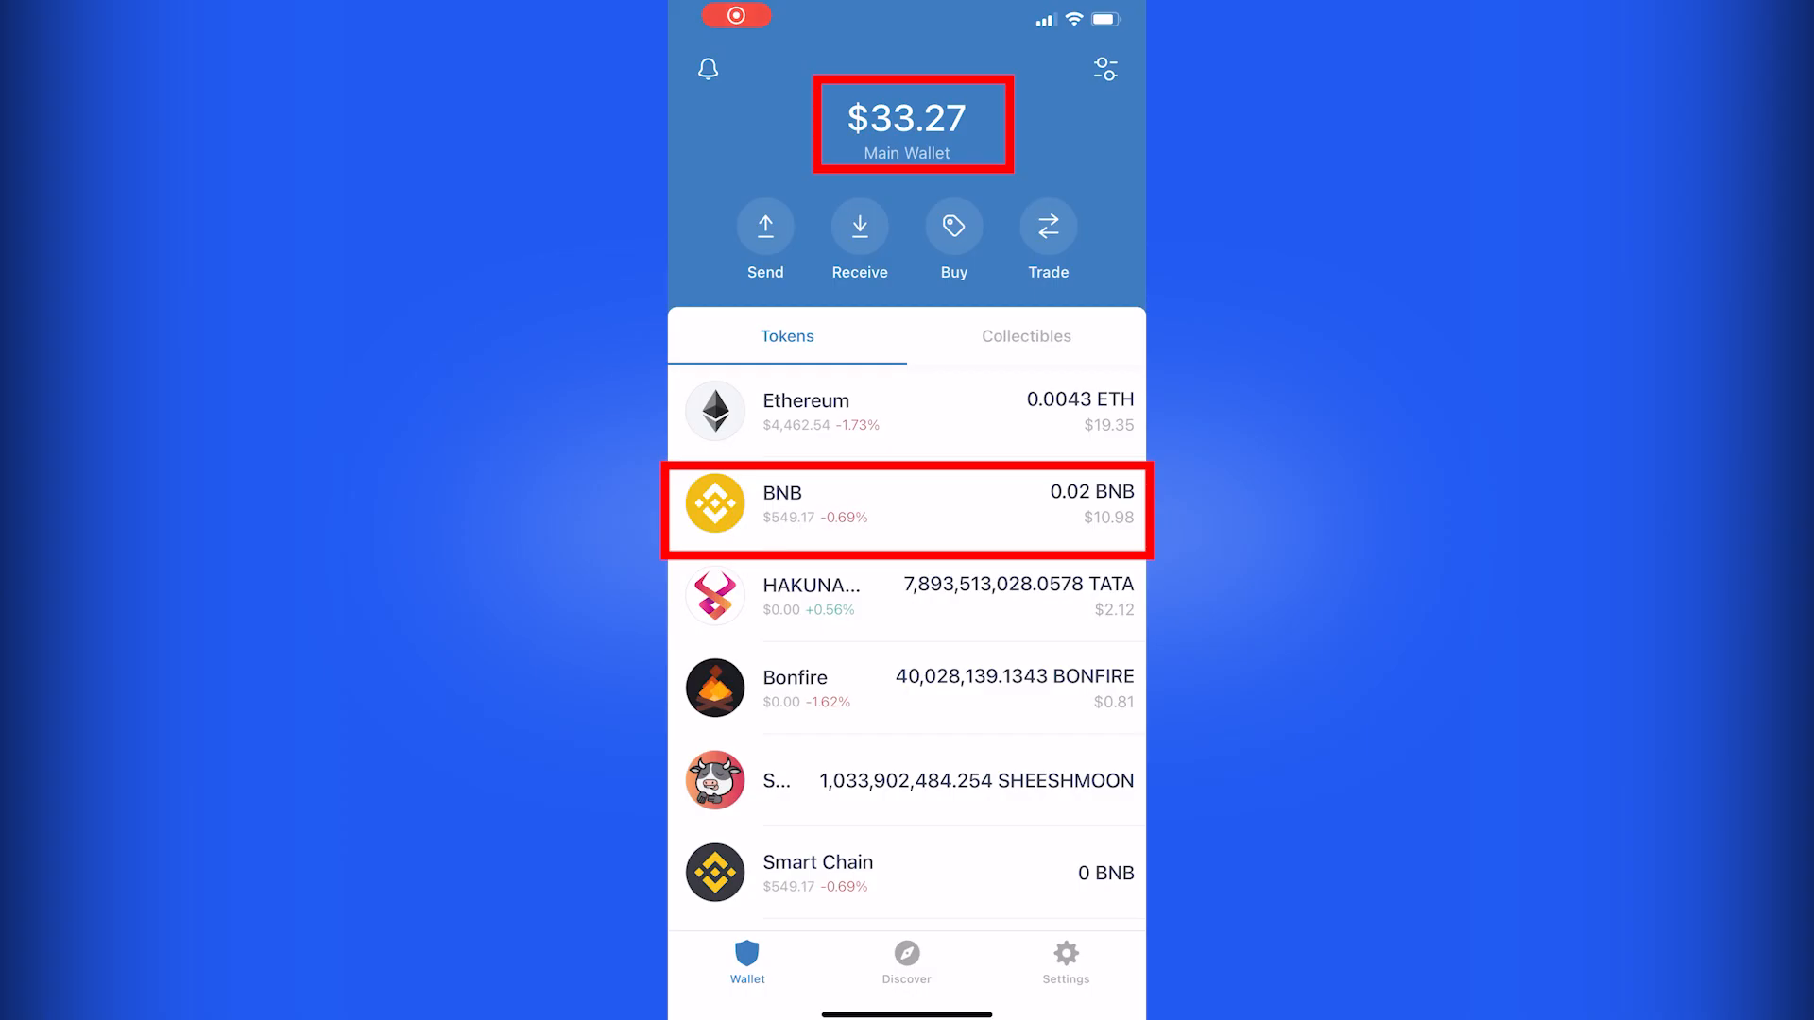
Open the BNB holding in Trust Wallet and start a Send.
{"action": "left_click", "coordinate": [906, 509]}
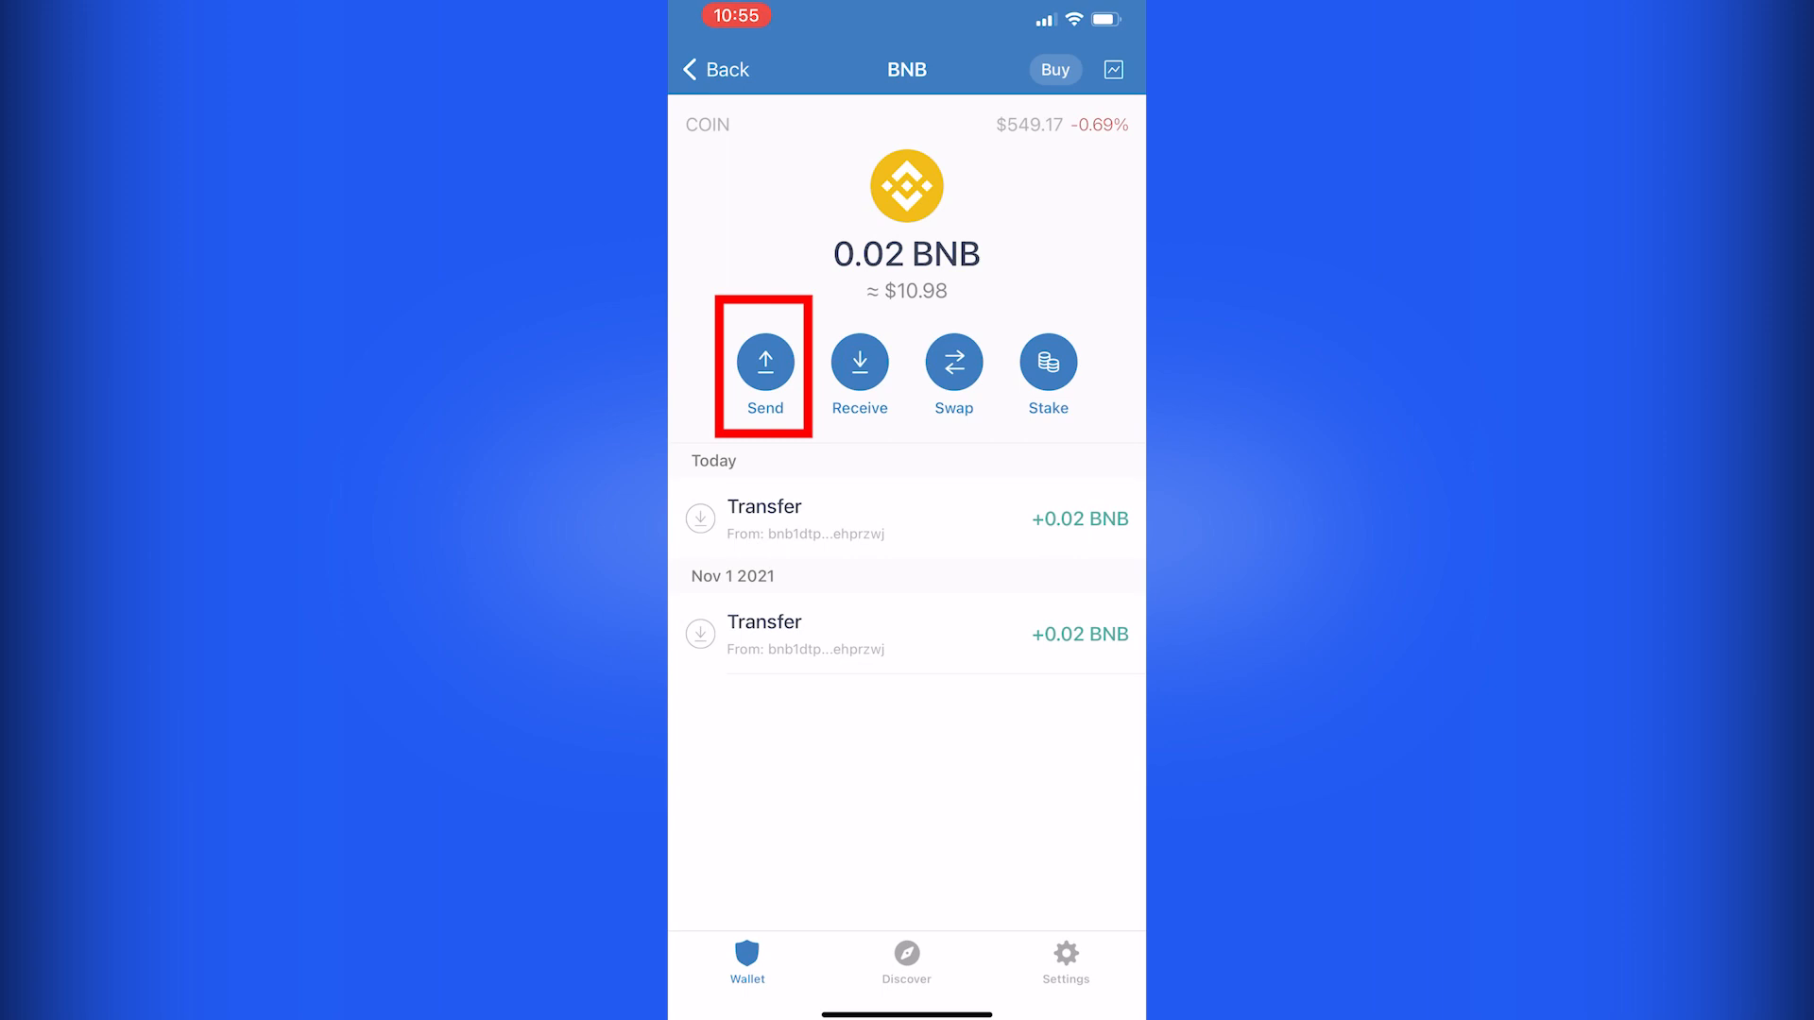
{"action": "left_click", "coordinate": [763, 367]}
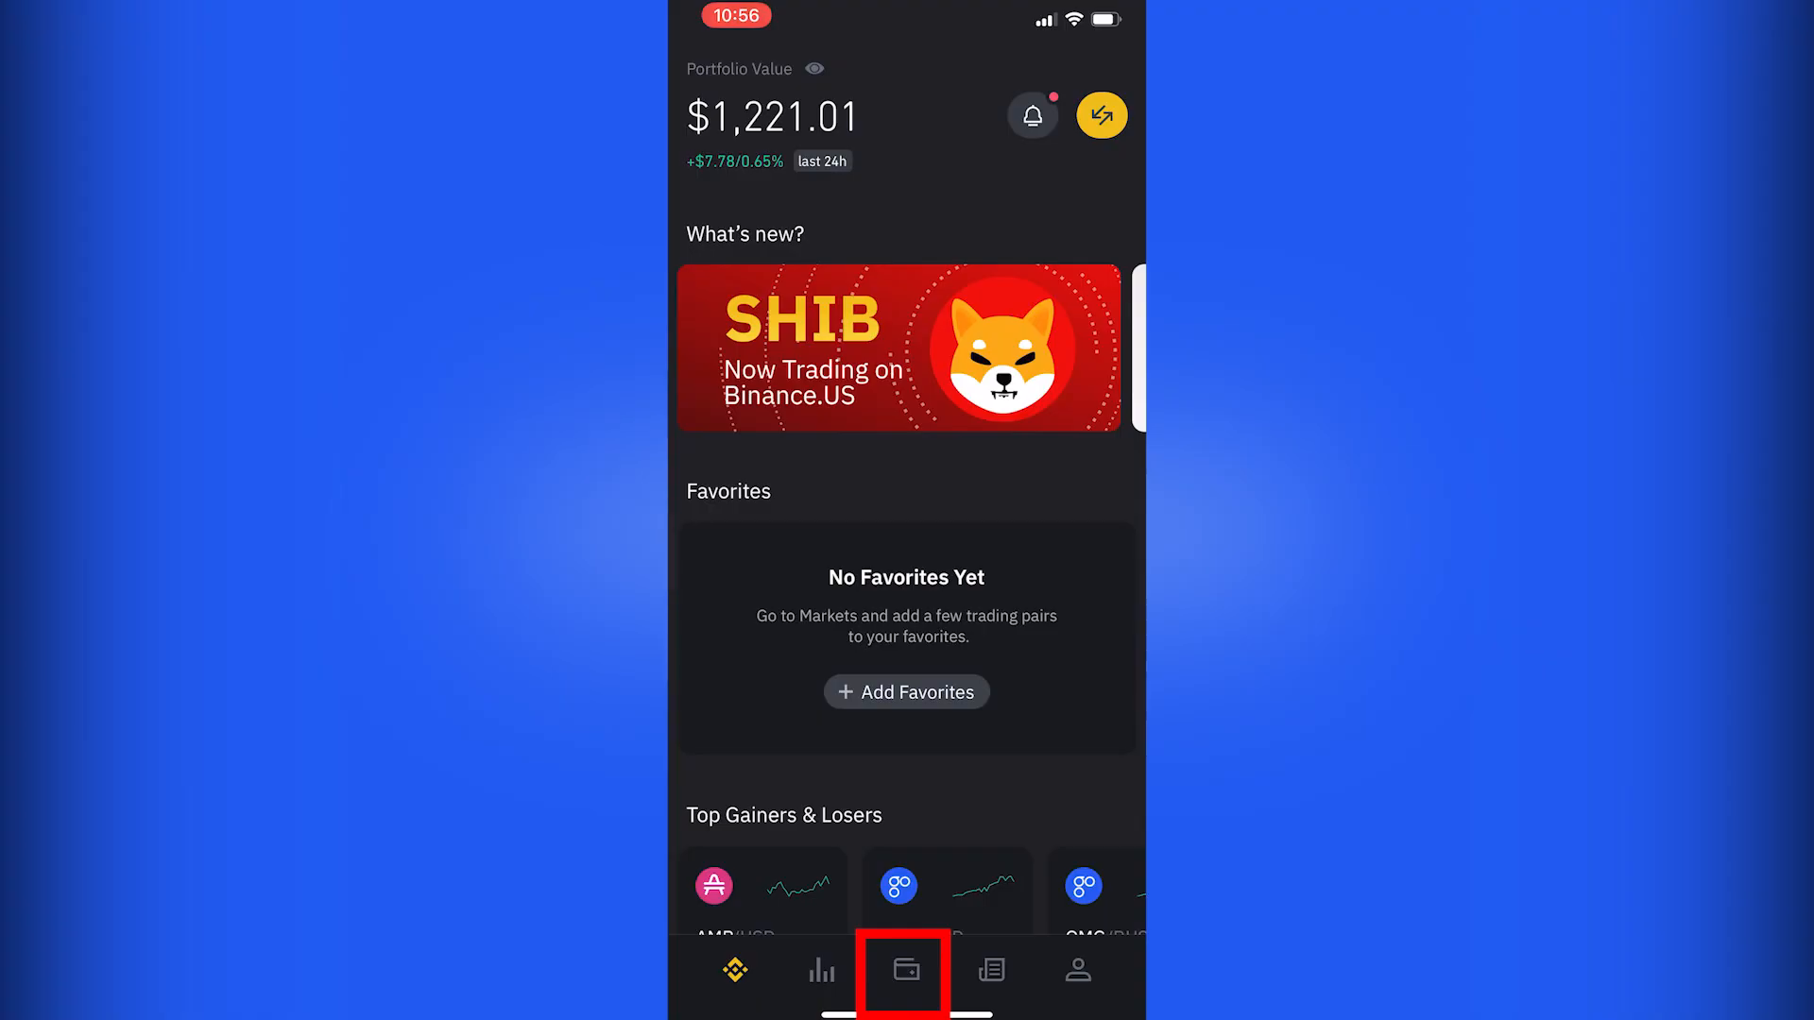
Show the BNB deposit address and memo in Binance.US, accepting the BEP2 memo warning.
{"action": "left_click", "coordinate": [906, 970]}
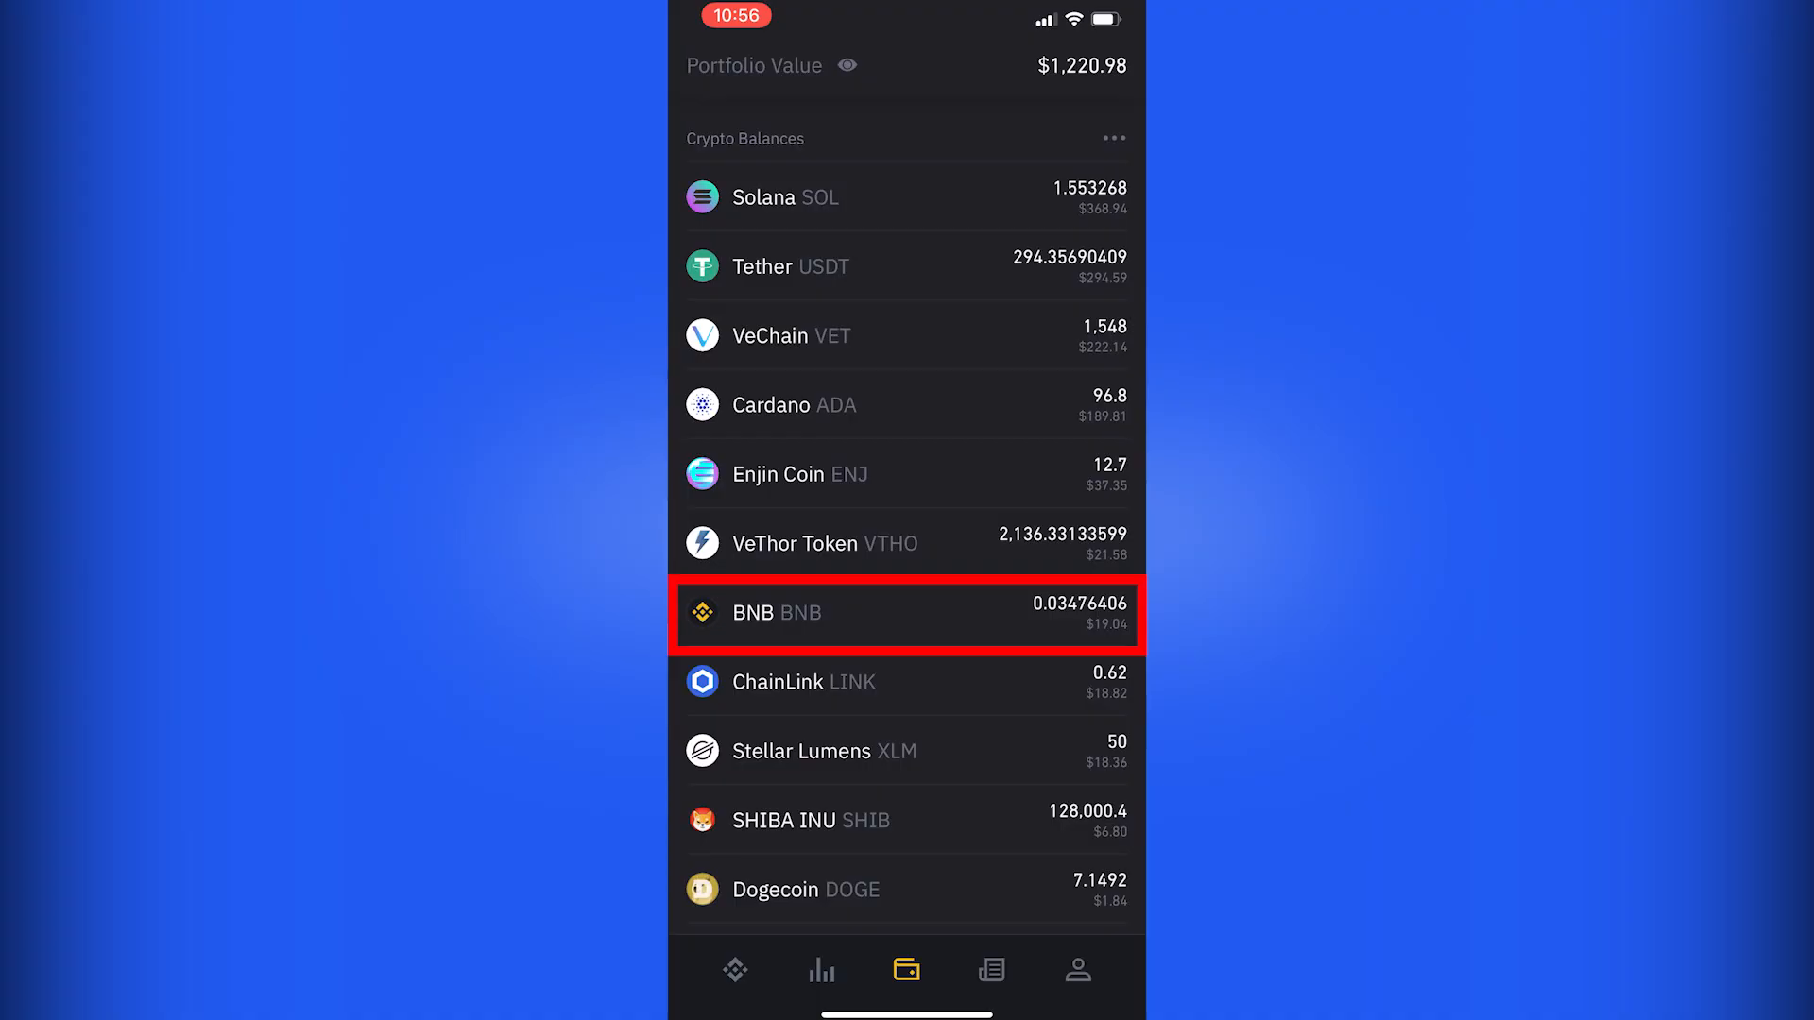
{"action": "left_click", "coordinate": [906, 613]}
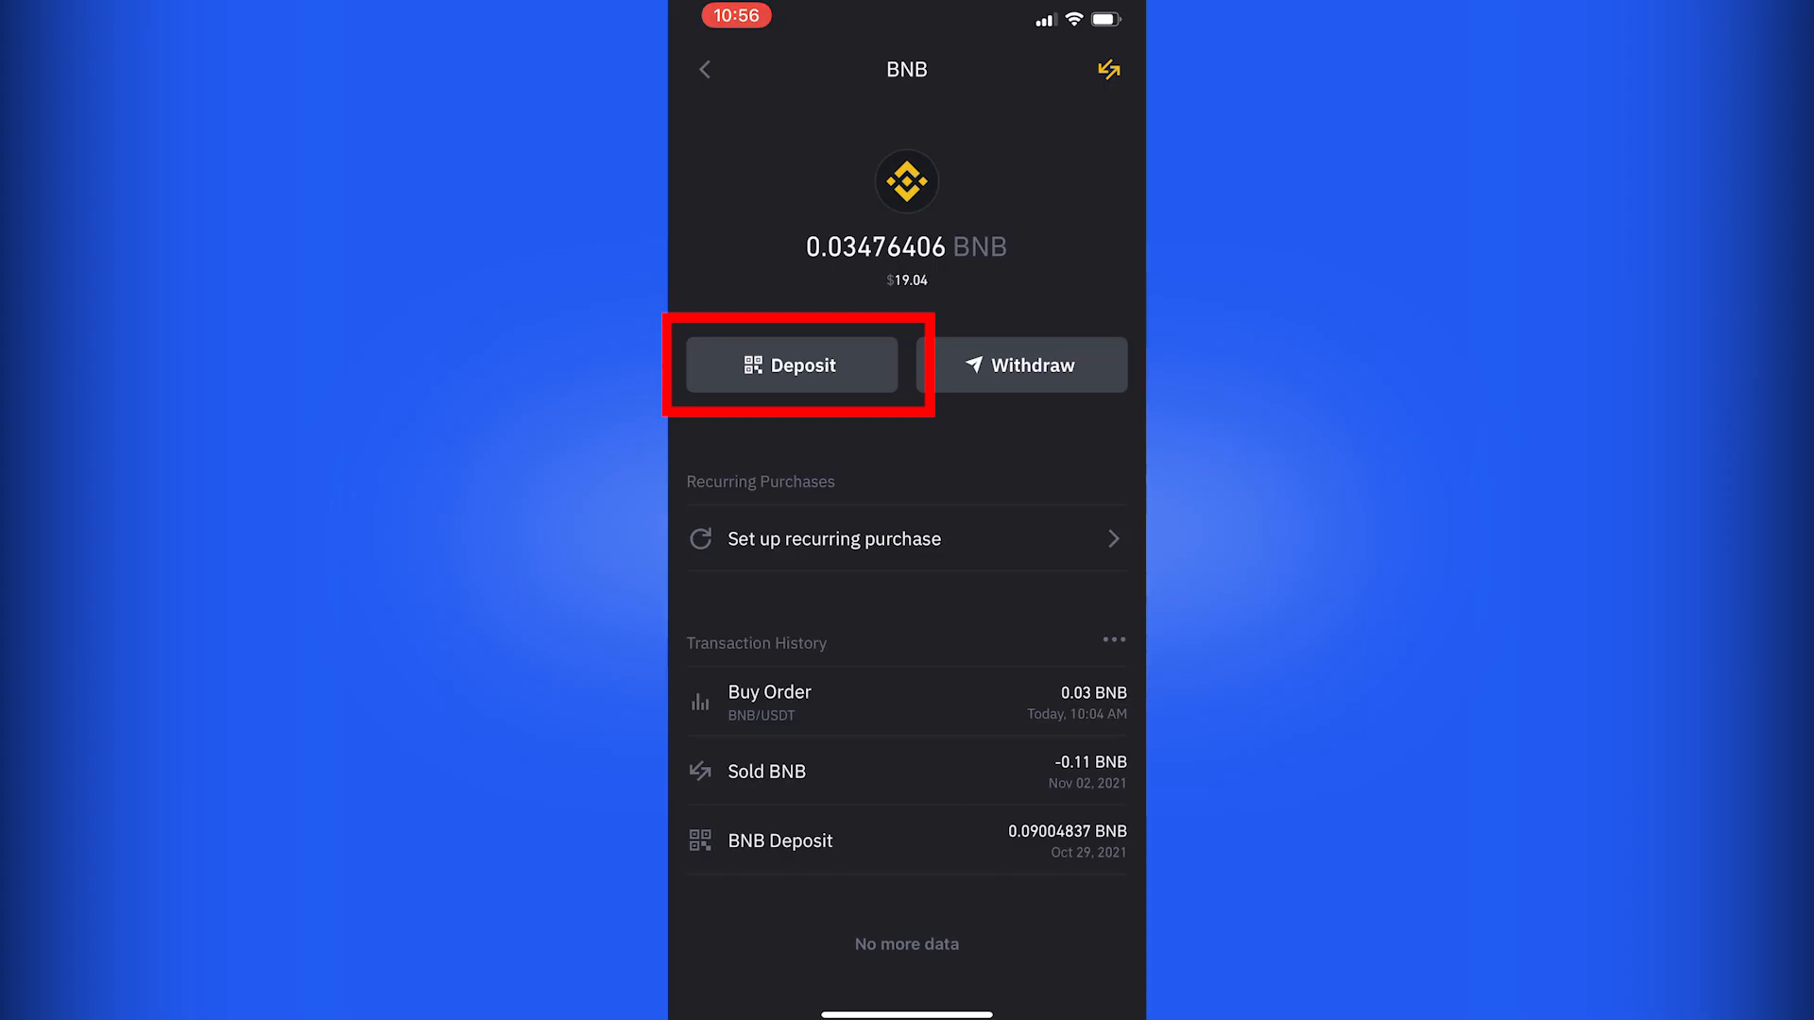
{"action": "left_click", "coordinate": [792, 364]}
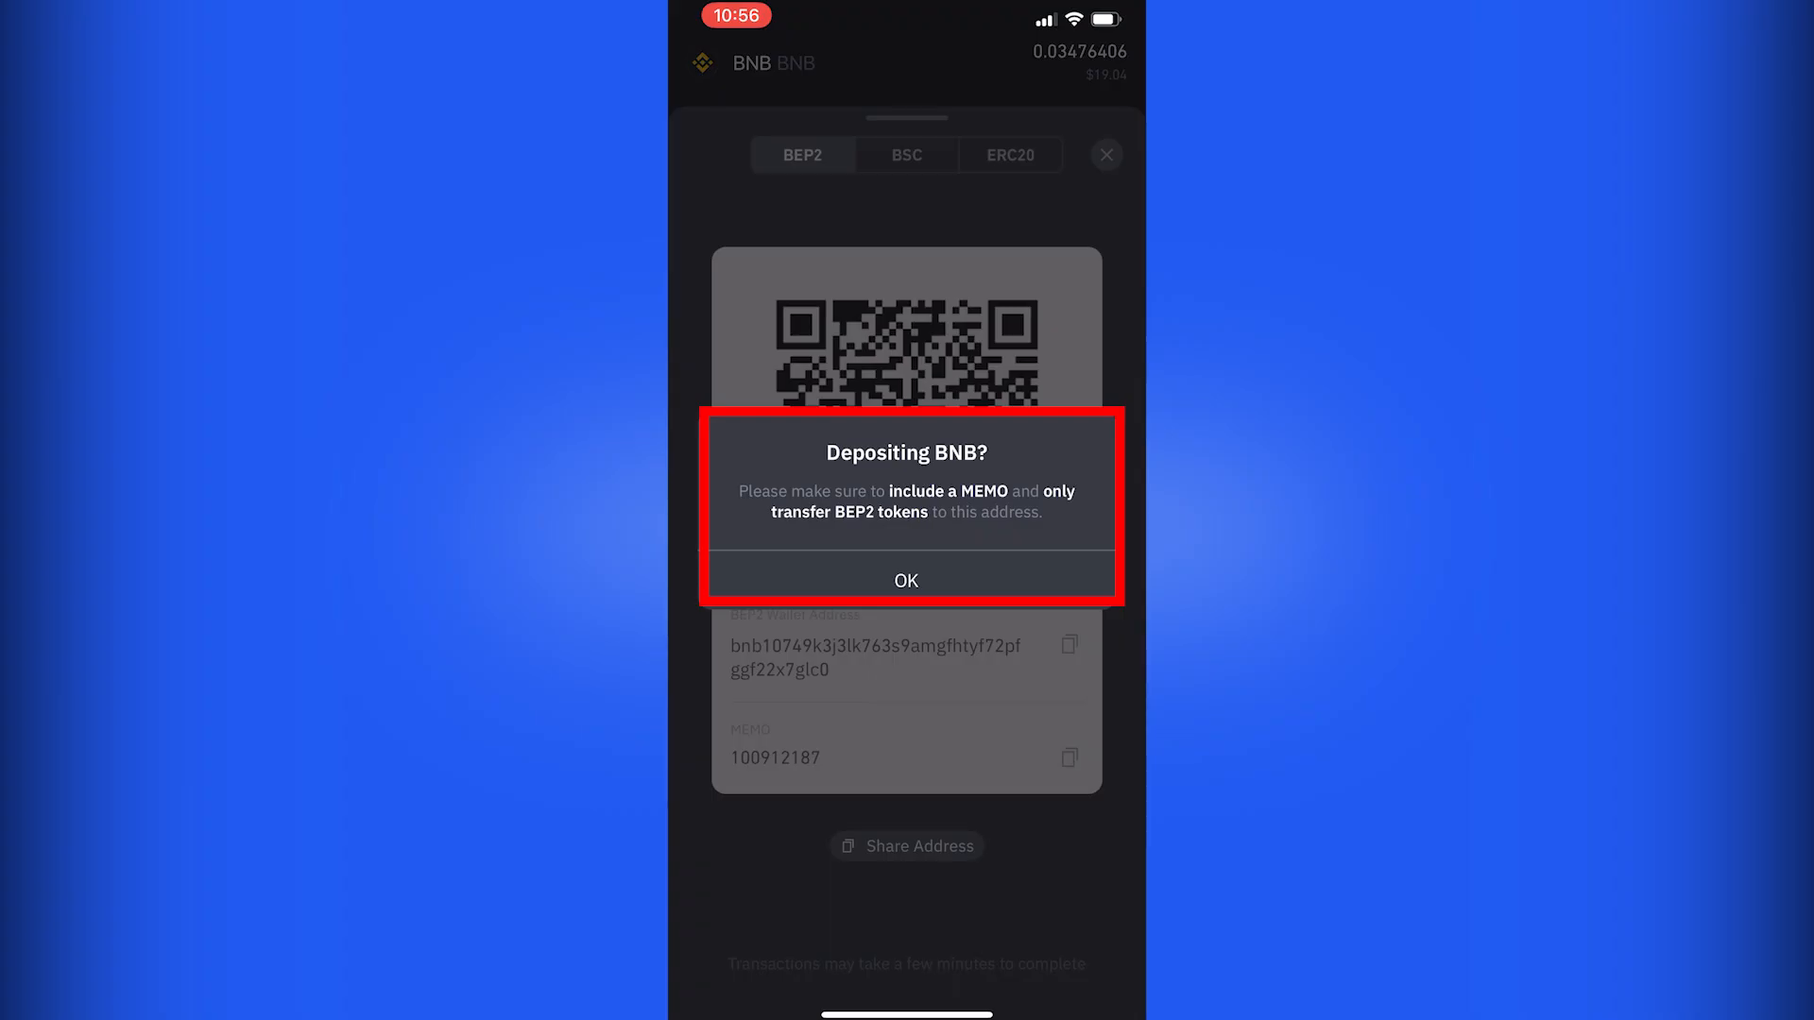
{"action": "left_click", "coordinate": [906, 579]}
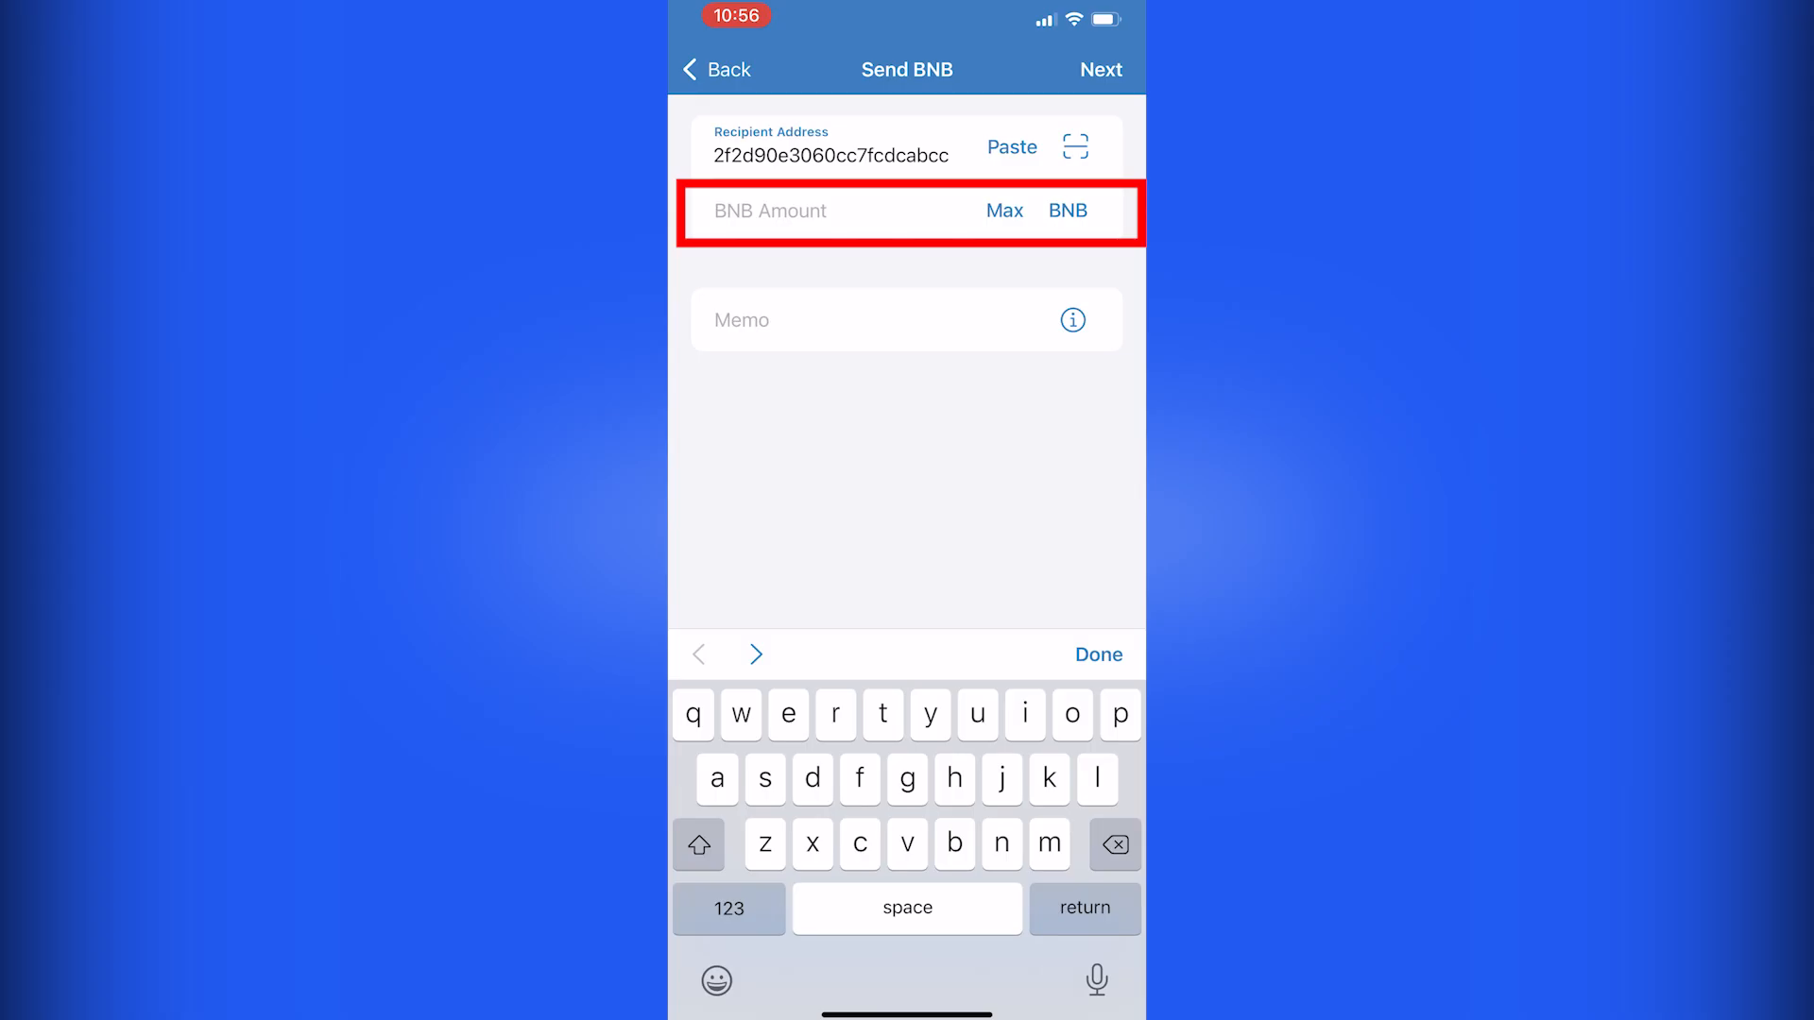
{"action": "left_click", "coordinate": [829, 155]}
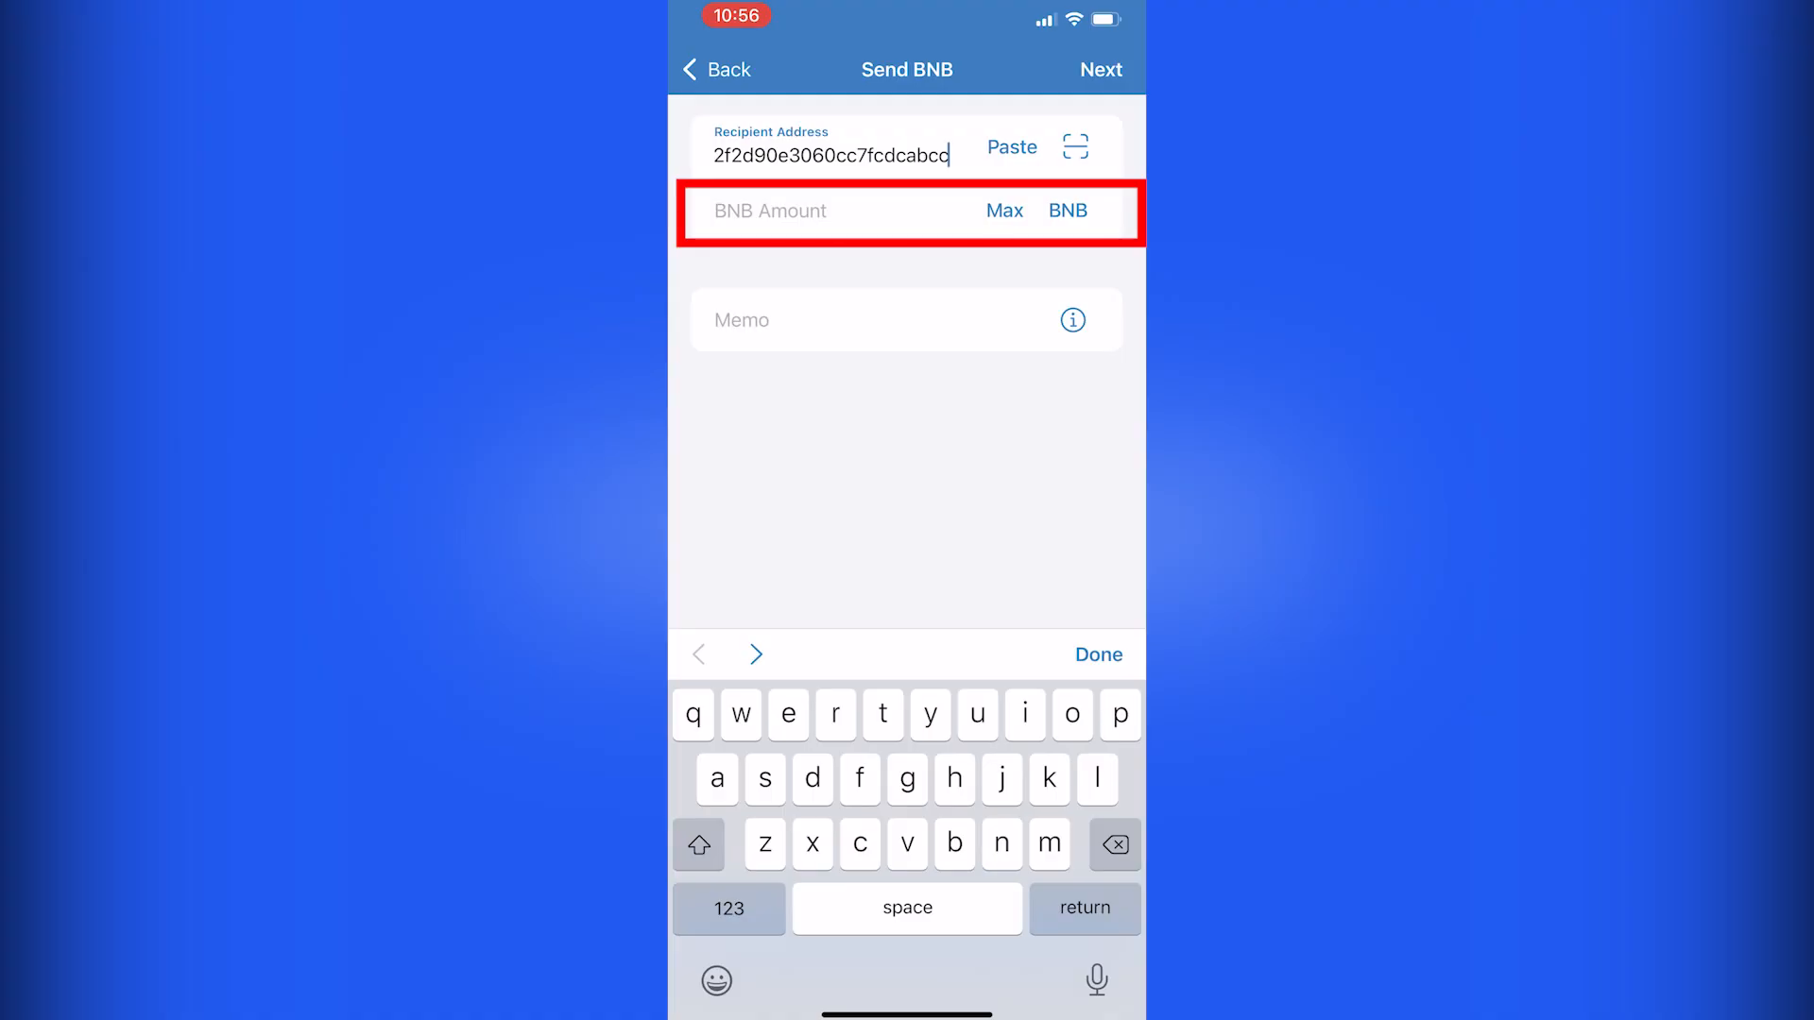
{"action": "type", "text": "0.02"}
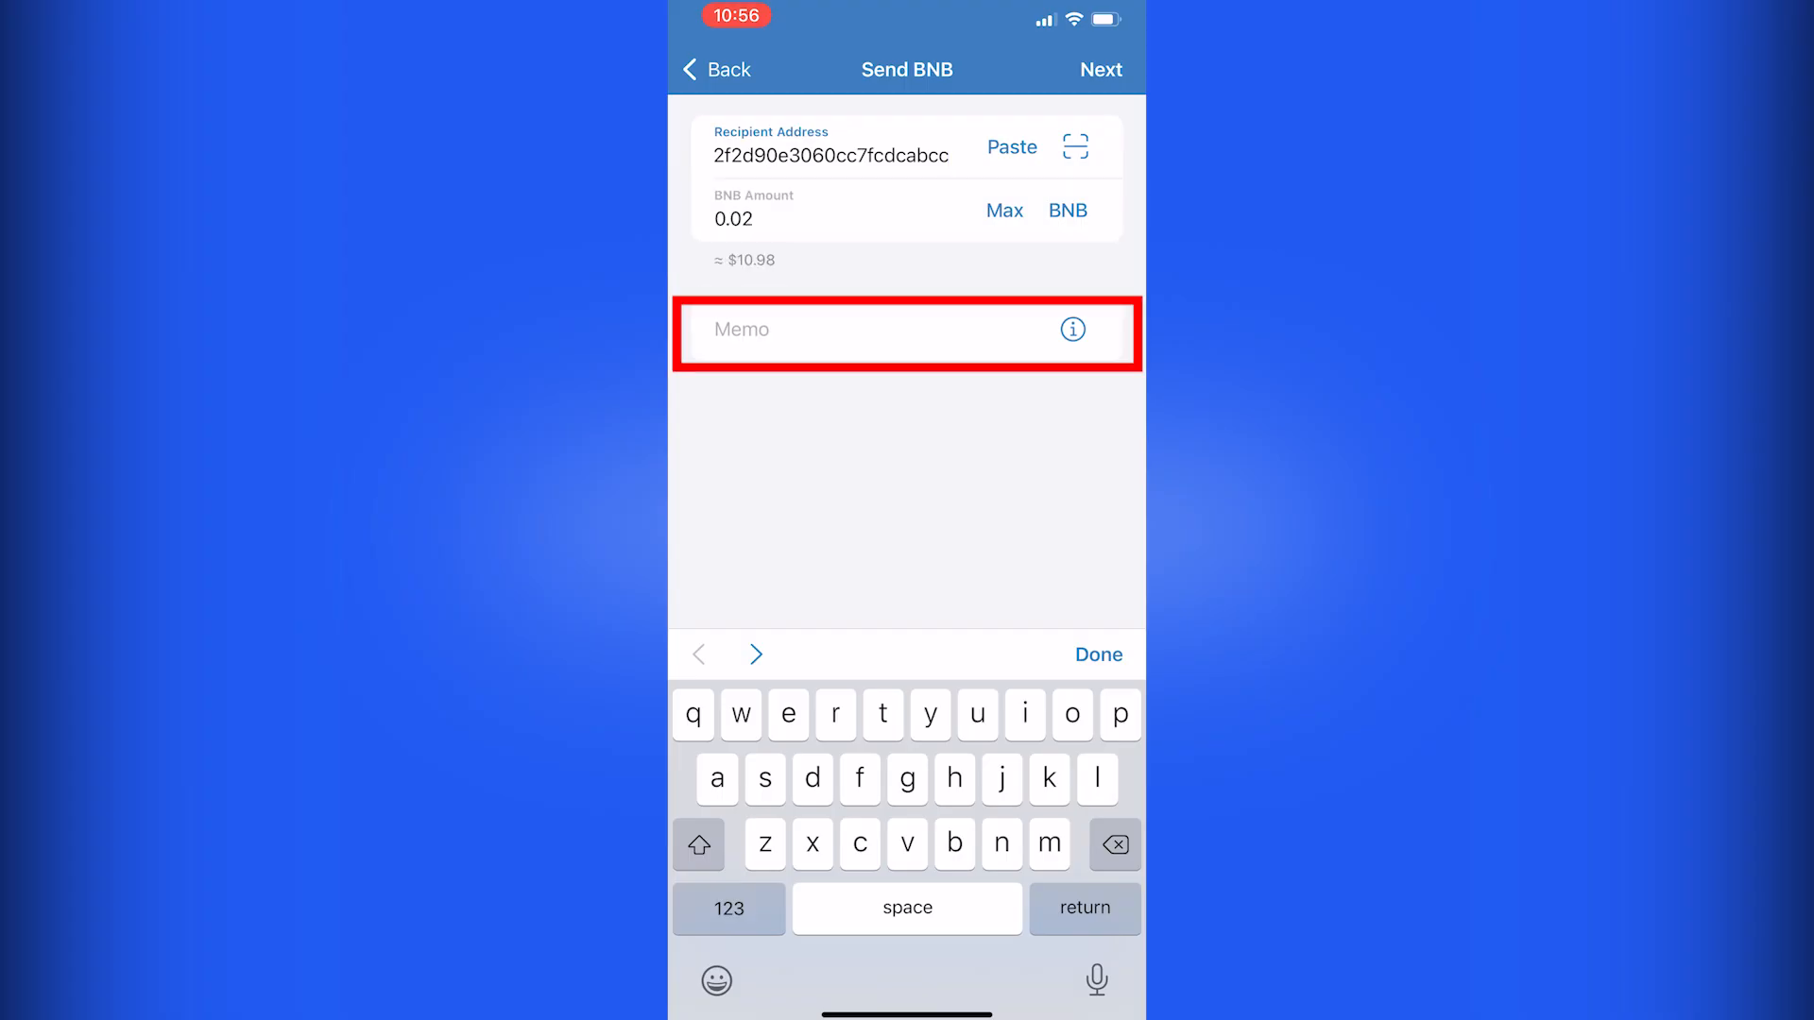
{"action": "left_click", "coordinate": [831, 154]}
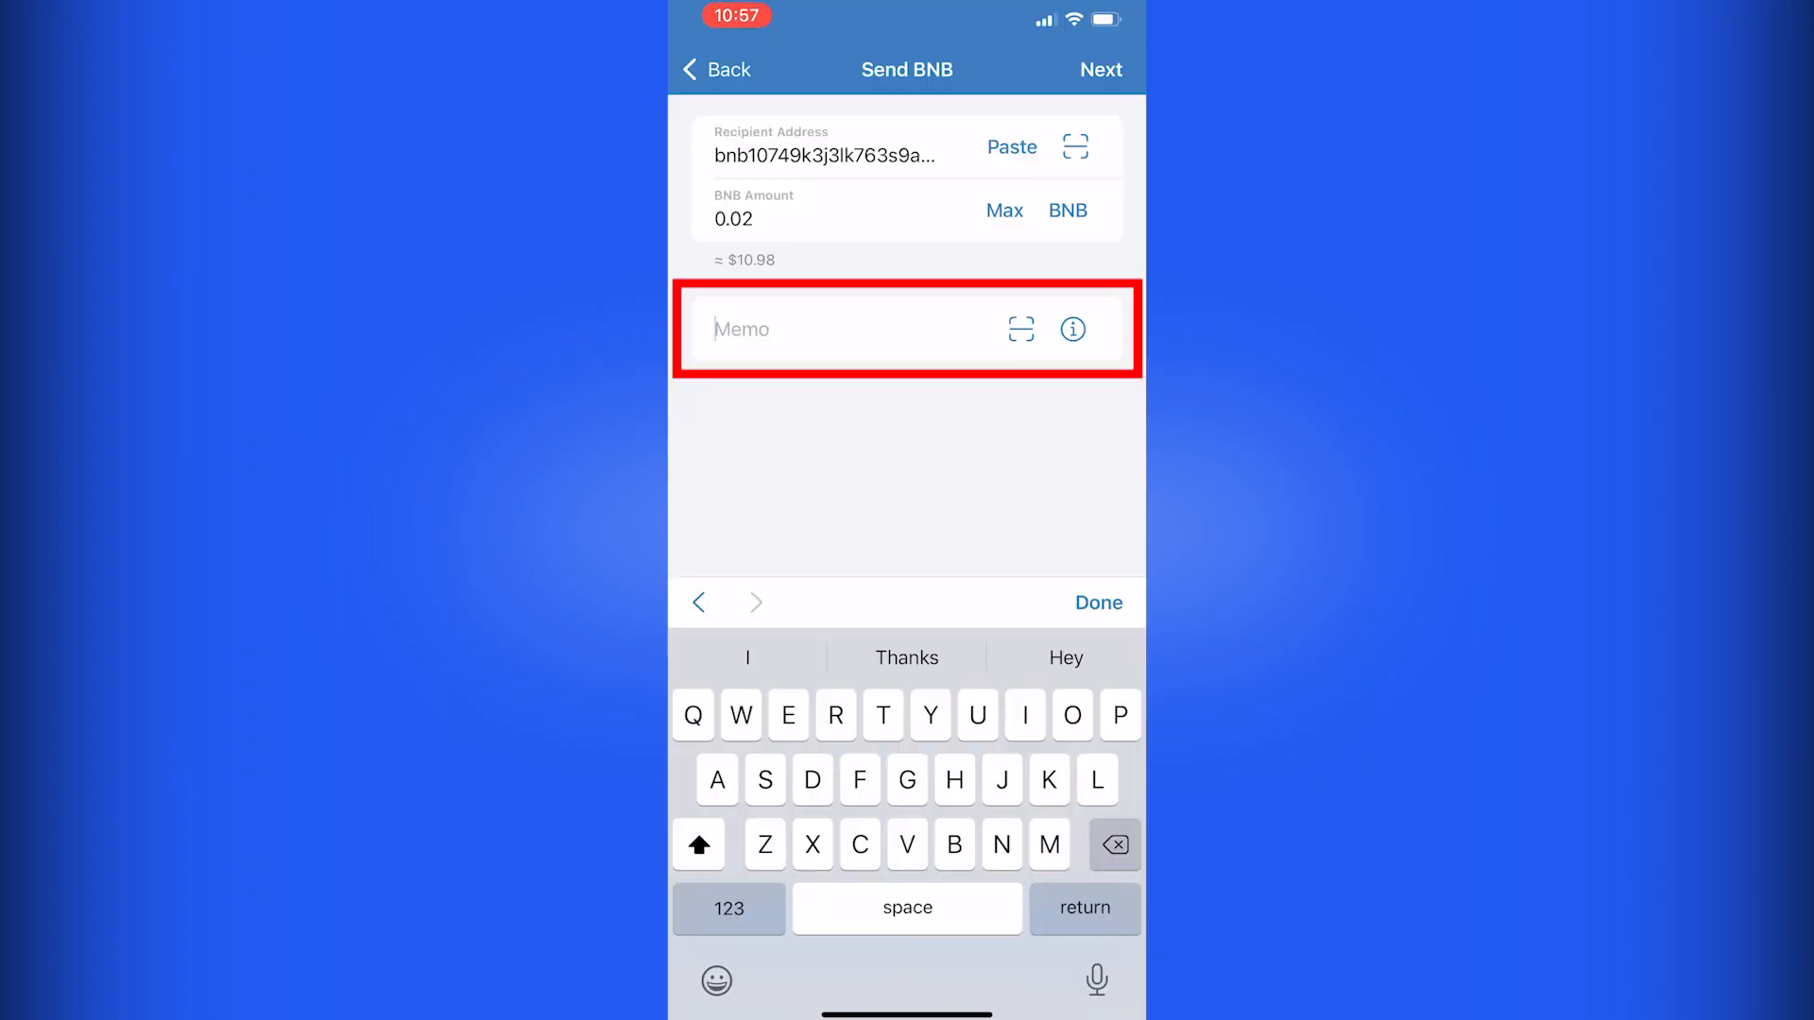
{"action": "left_click", "coordinate": [741, 330]}
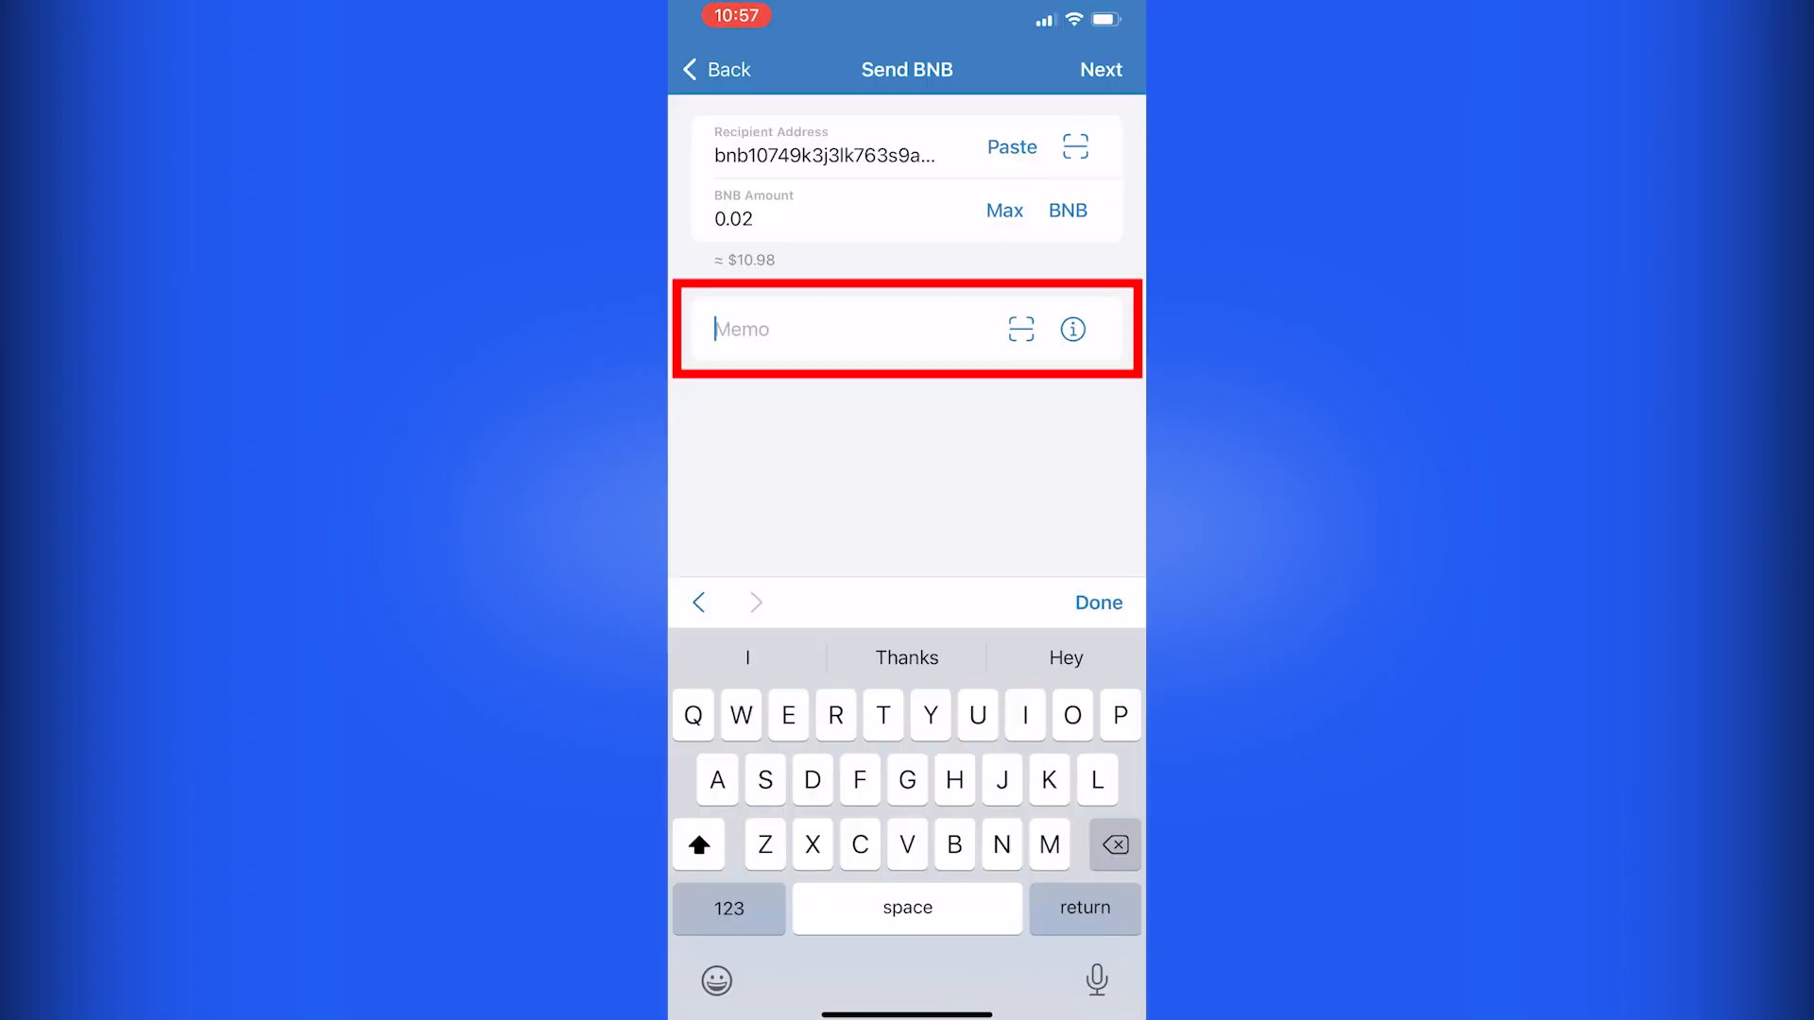
{"action": "left_click", "coordinate": [810, 329]}
{"action": "type", "text": "100912187"}
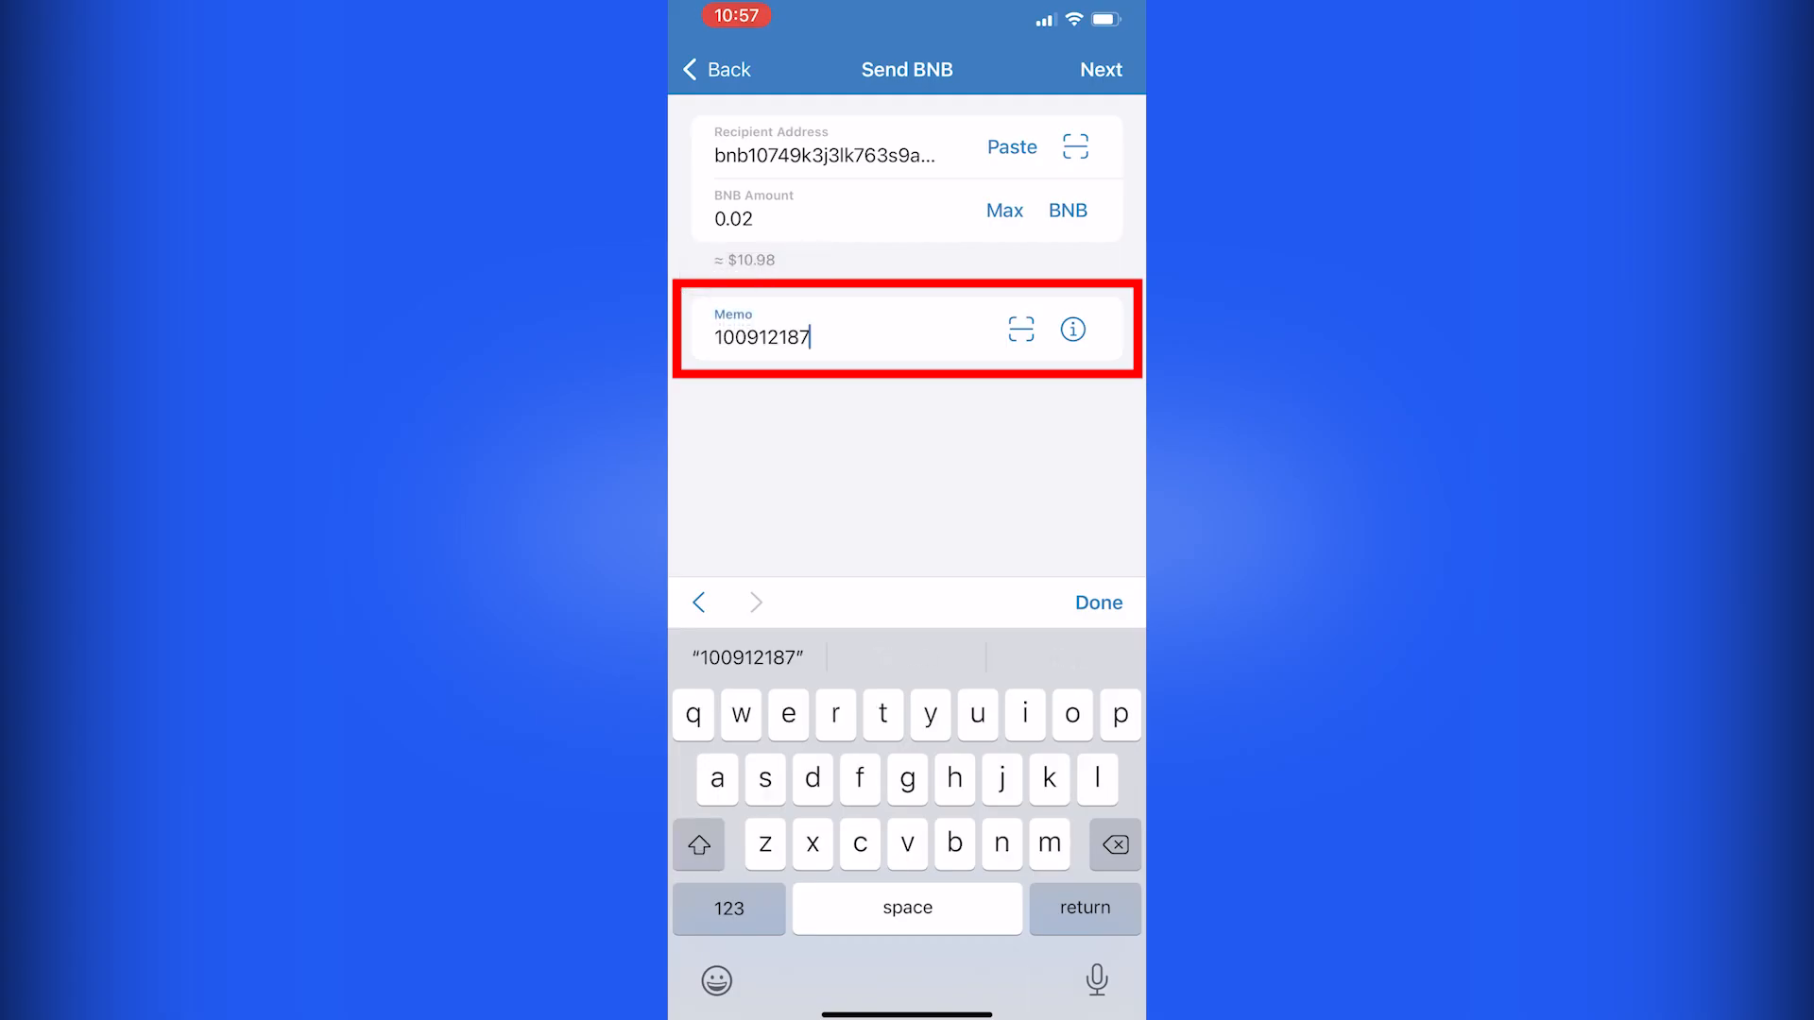
{"action": "left_click", "coordinate": [1095, 602]}
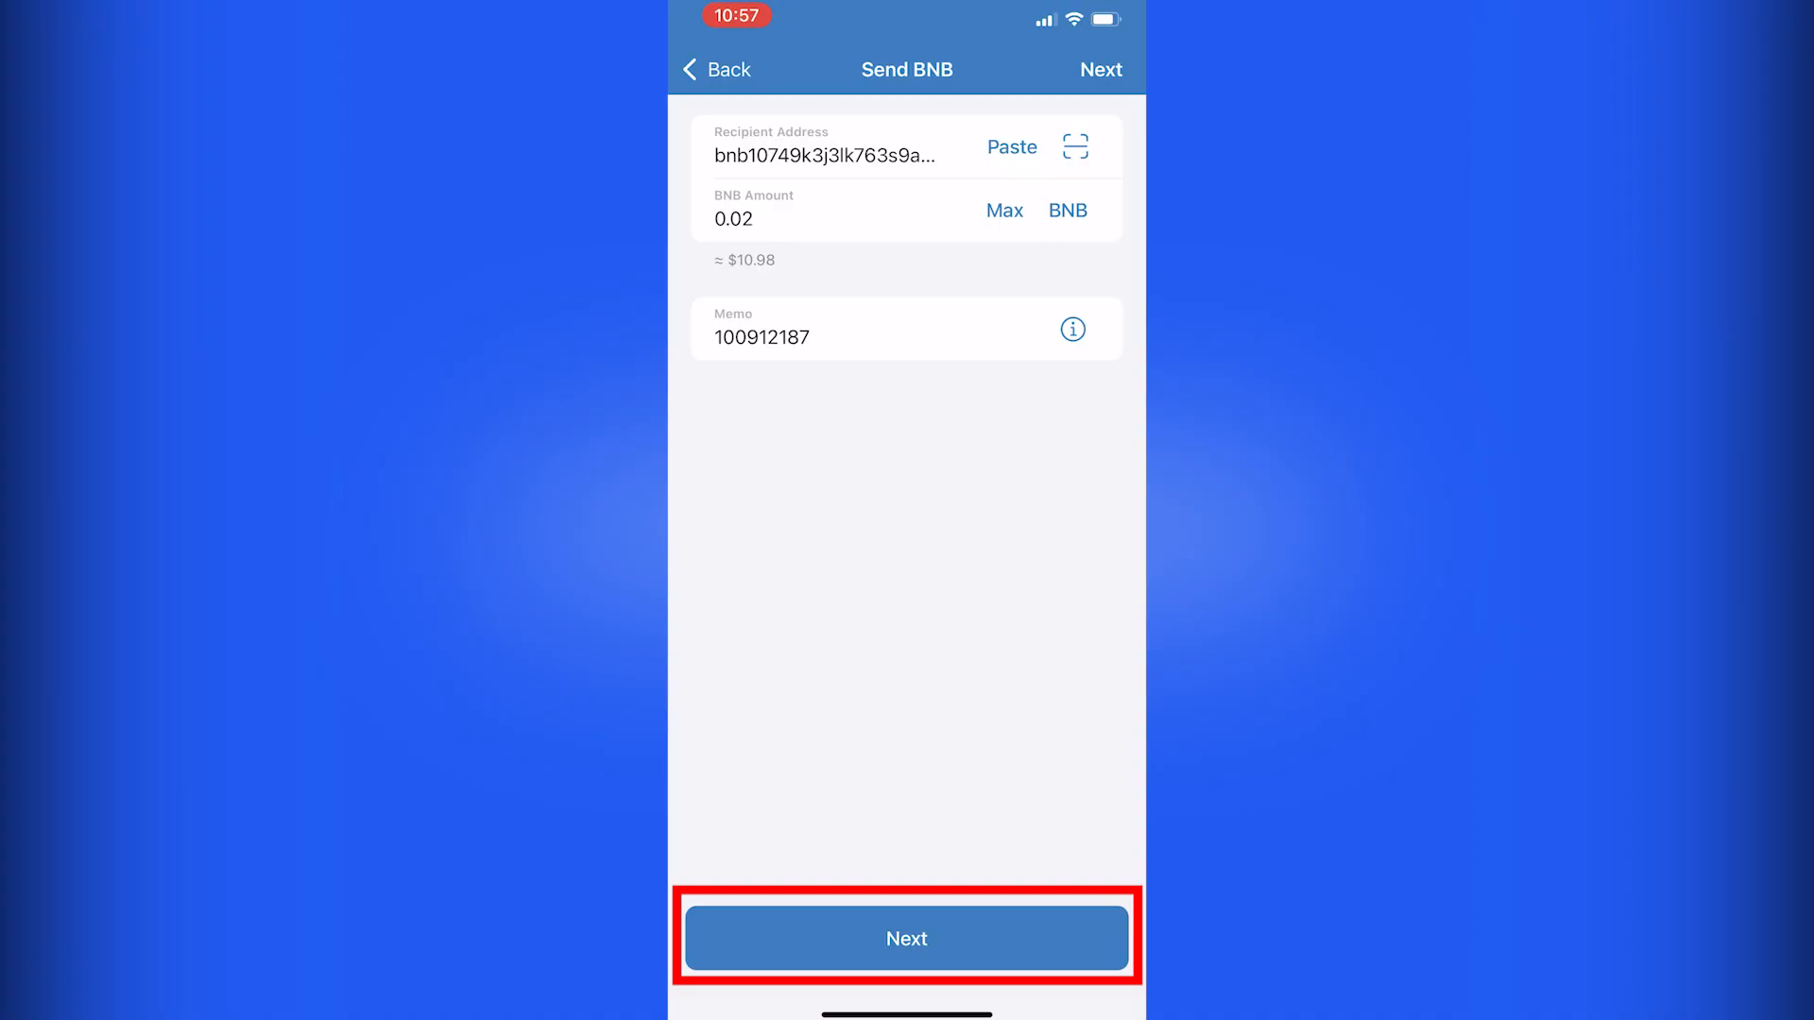
Review the transfer summary and confirm sending the BNB to Binance.US.
{"action": "left_click", "coordinate": [906, 937]}
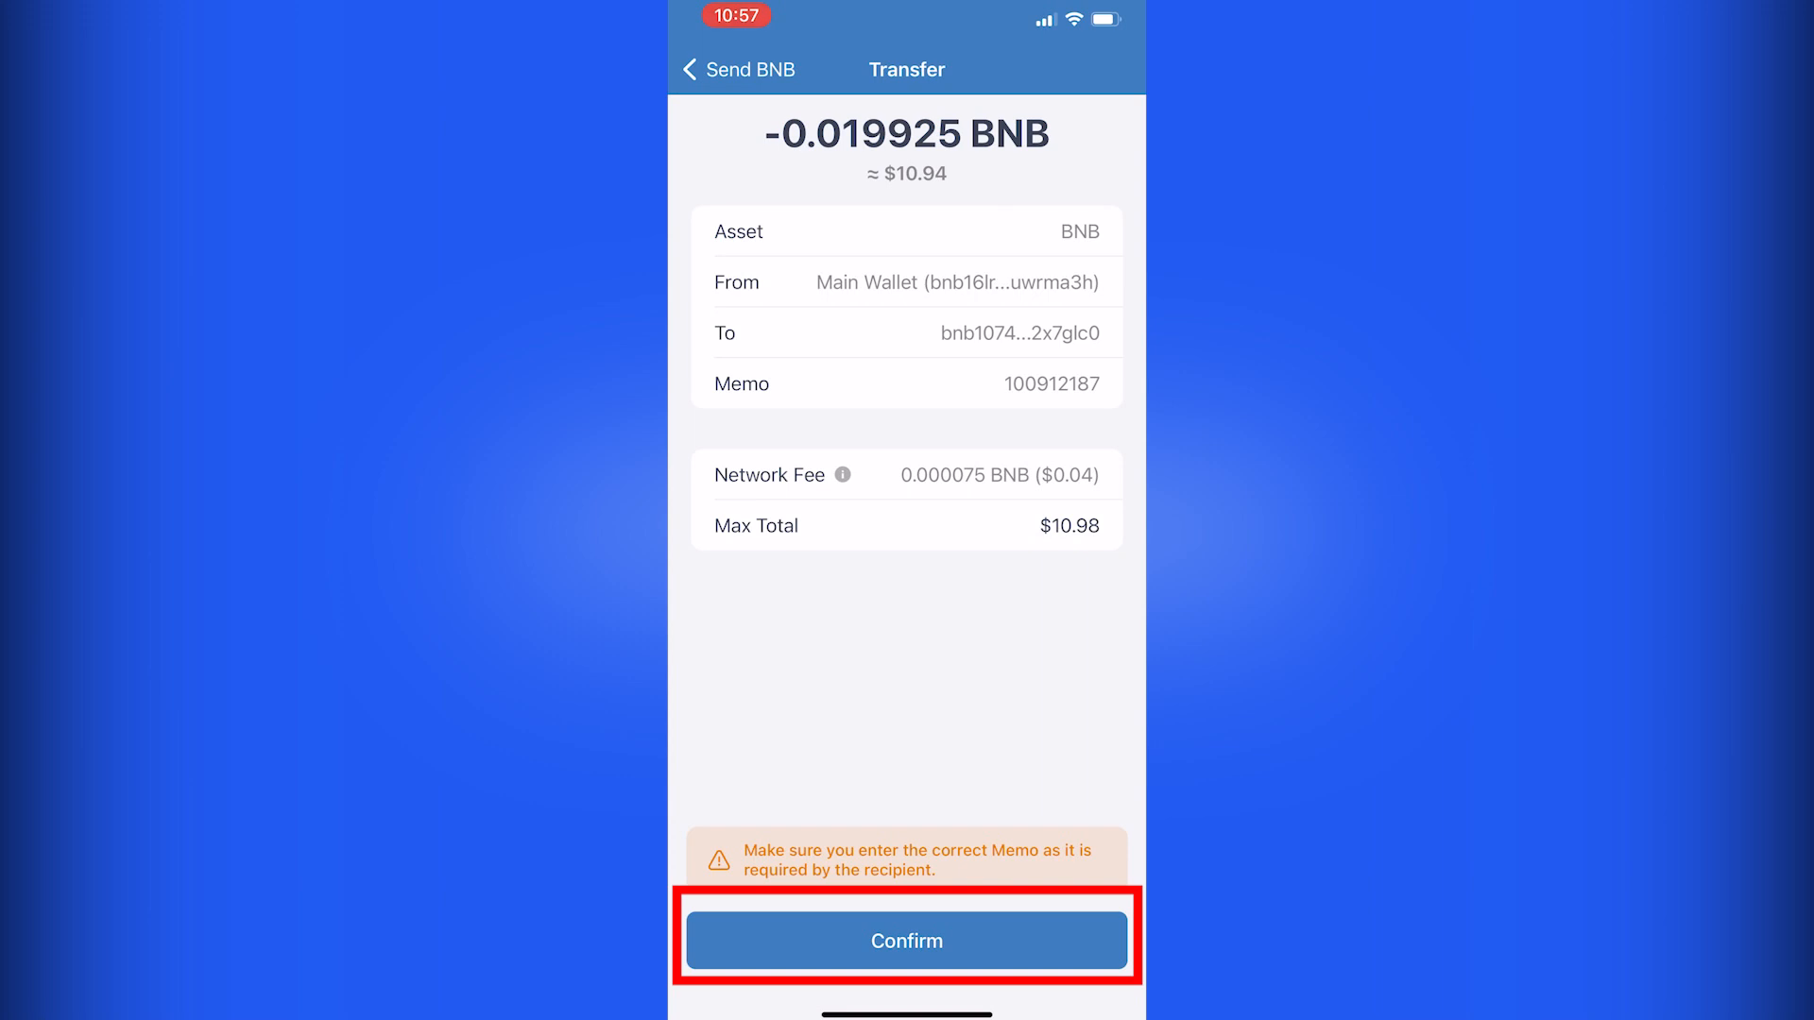
{"action": "left_click", "coordinate": [907, 939]}
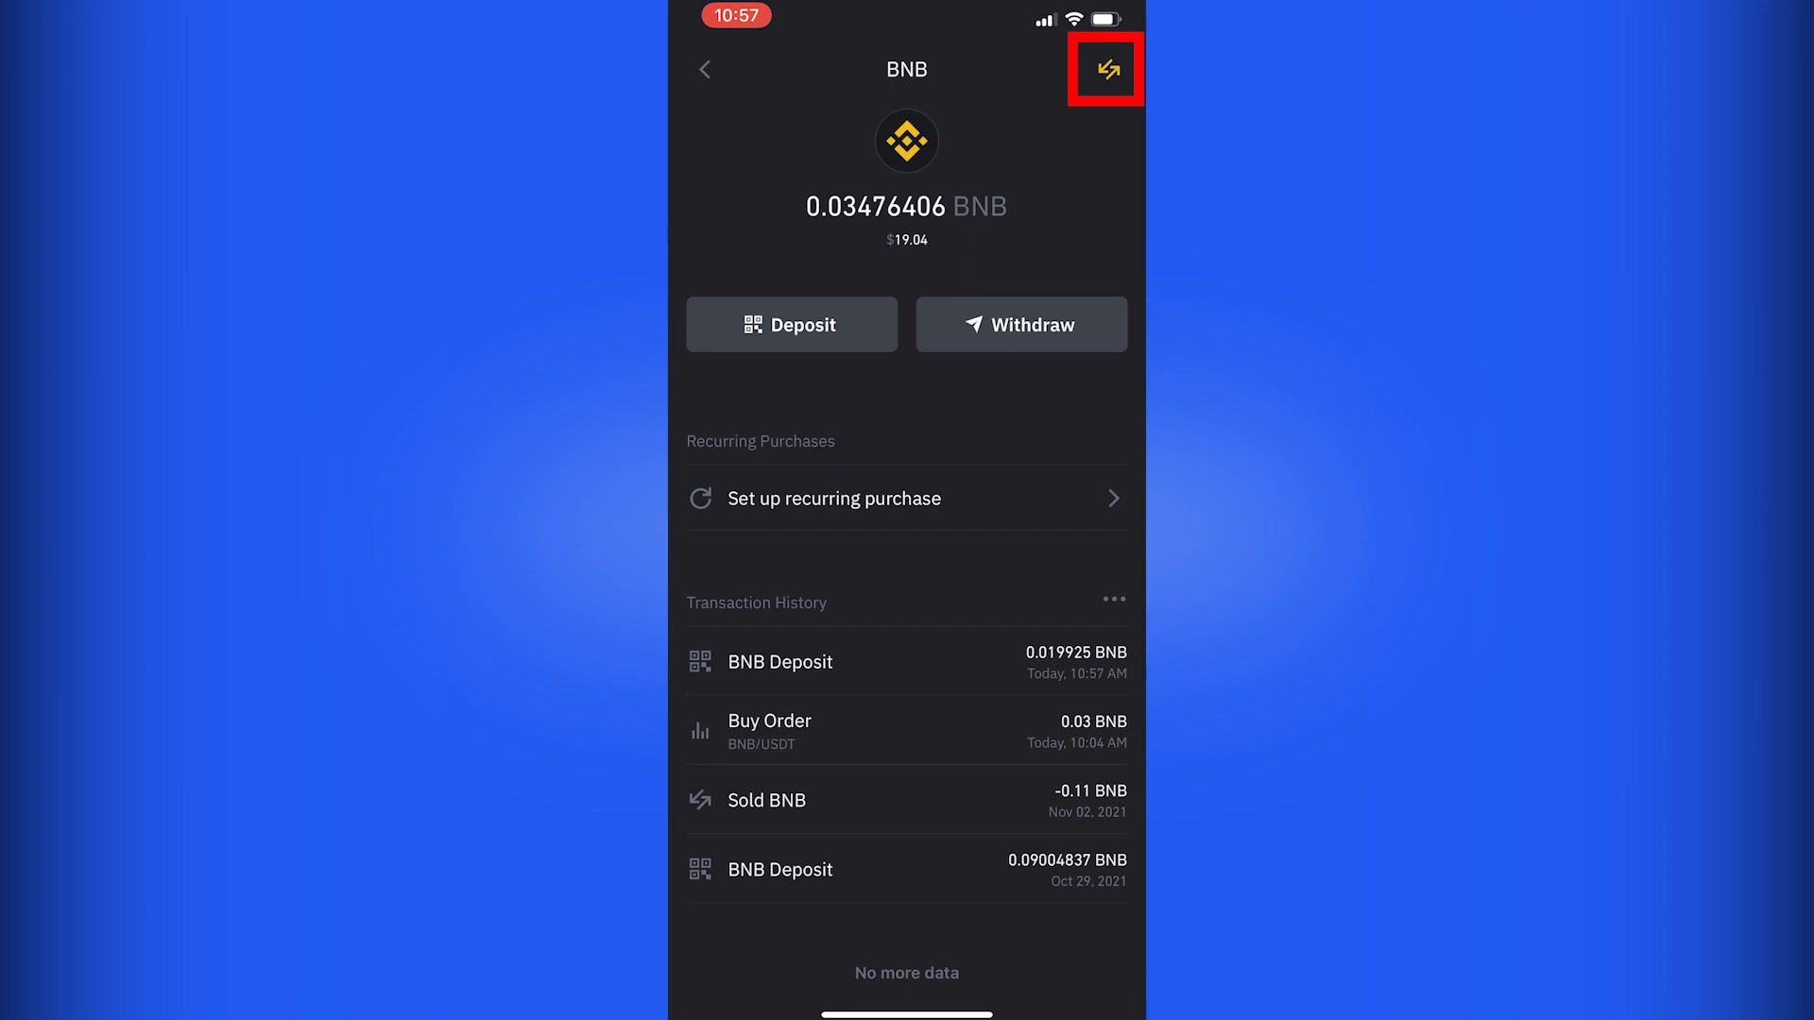
Sell all 0.05 BNB for USD ($27.18) and dismiss the progress notice.
{"action": "left_click", "coordinate": [1104, 69]}
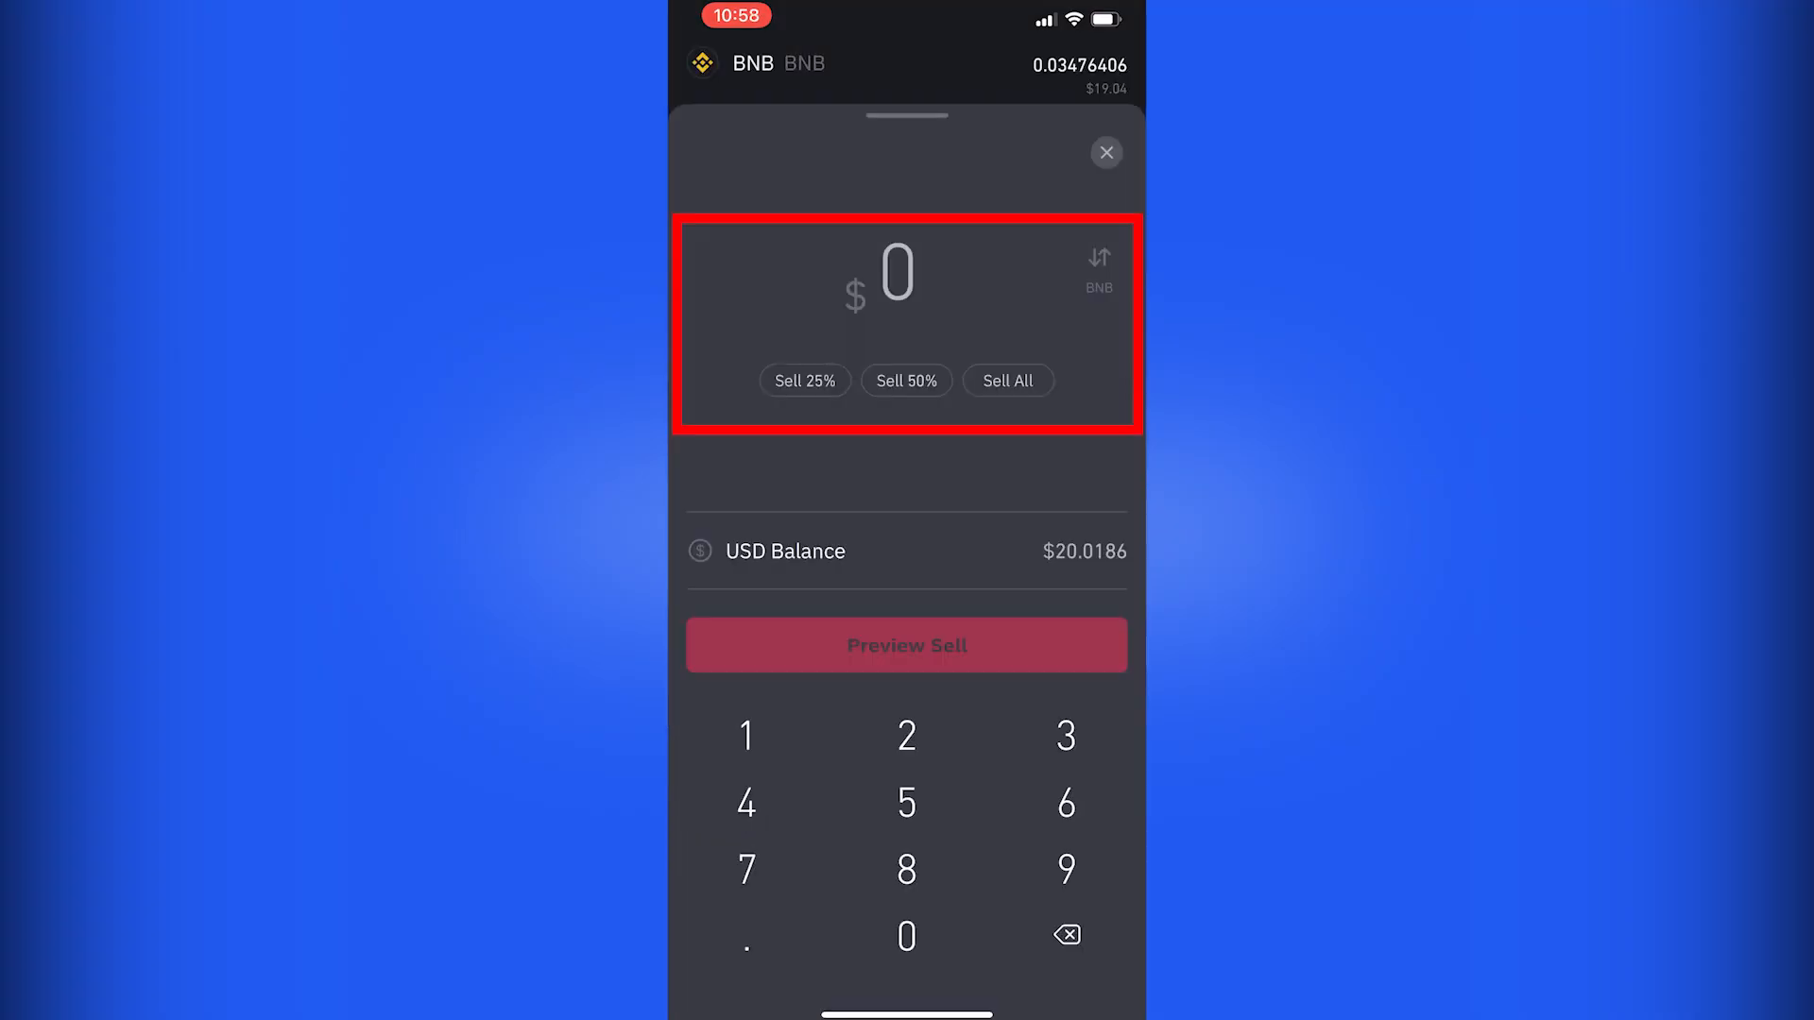
{"action": "left_click", "coordinate": [1007, 380]}
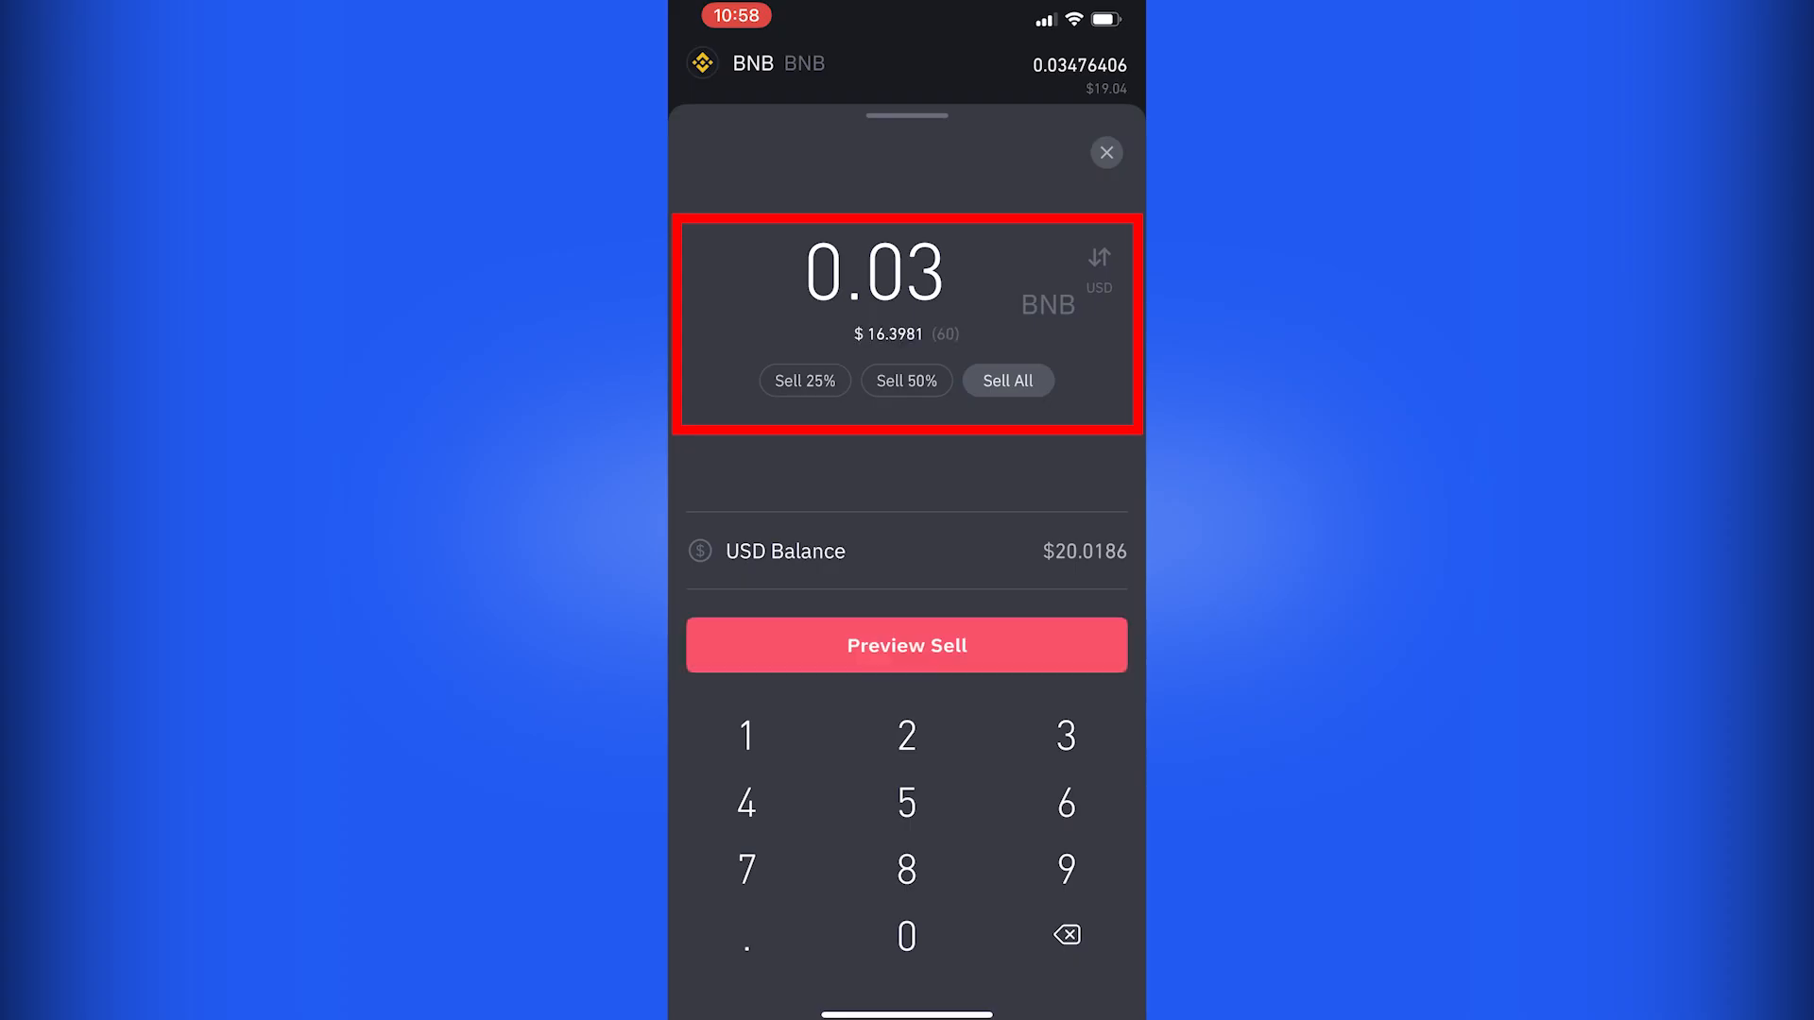
{"action": "left_click", "coordinate": [906, 645]}
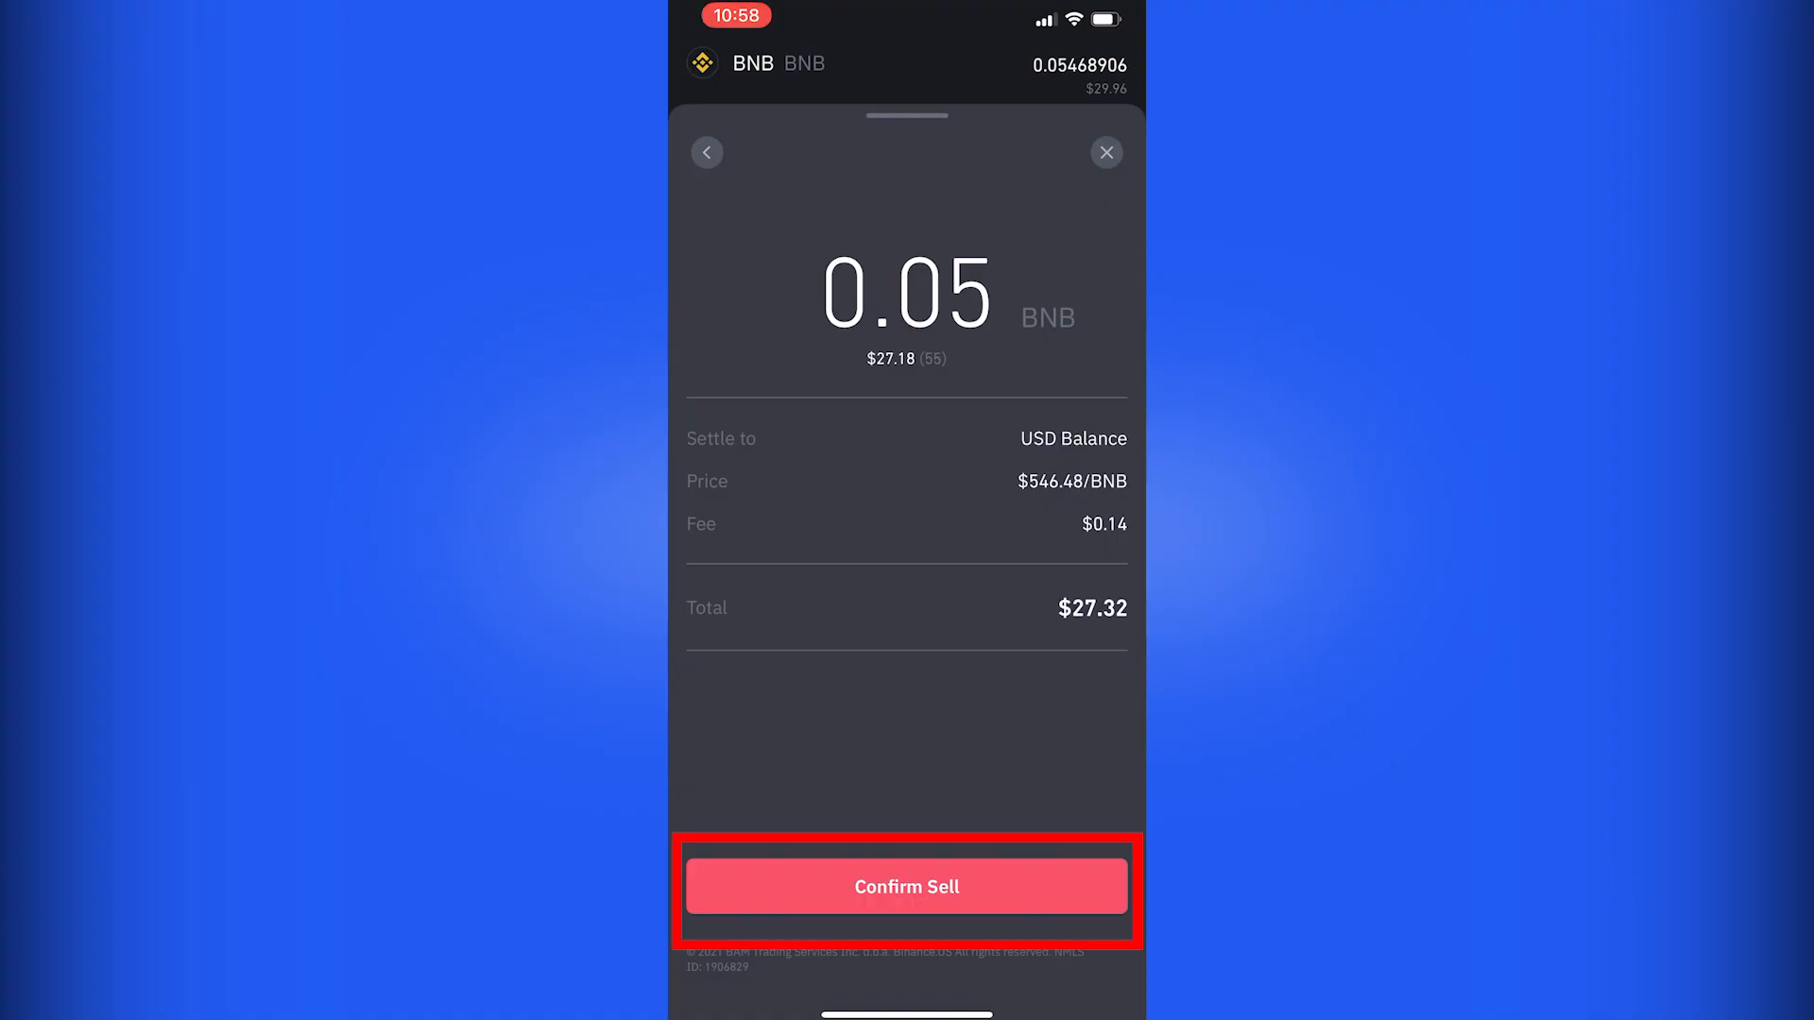
{"action": "left_click", "coordinate": [906, 887]}
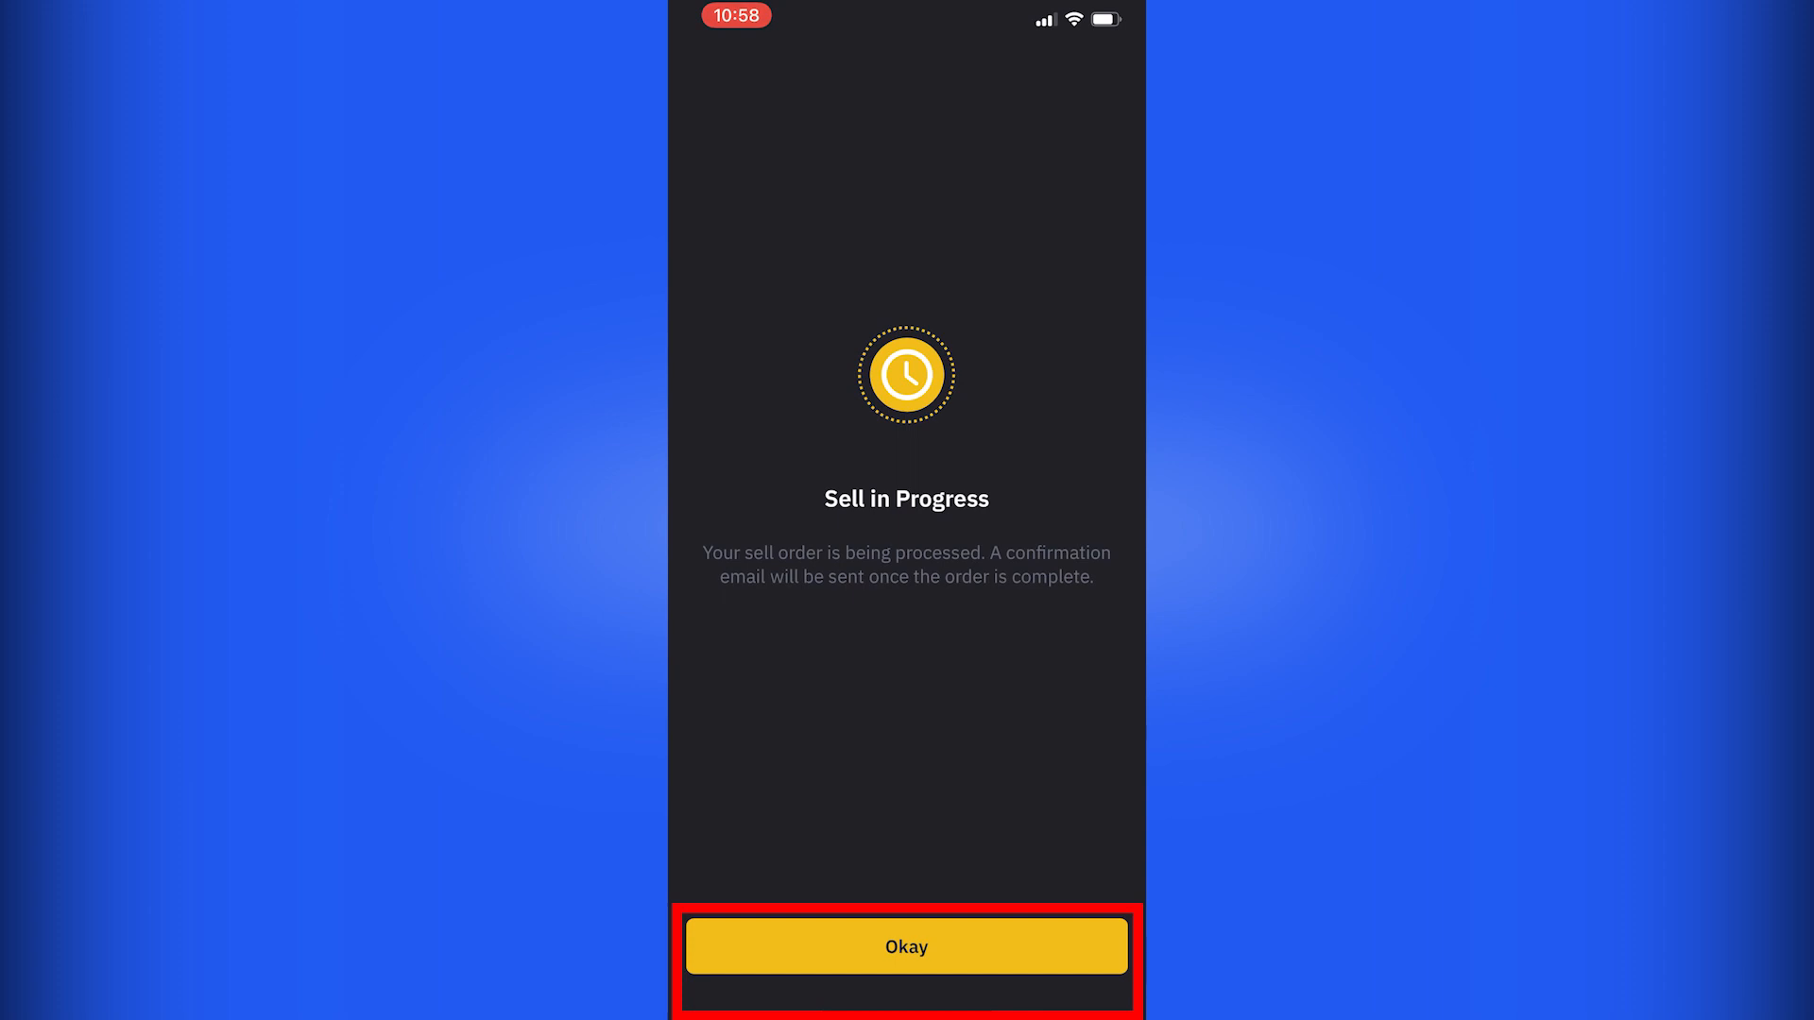
{"action": "left_click", "coordinate": [906, 947]}
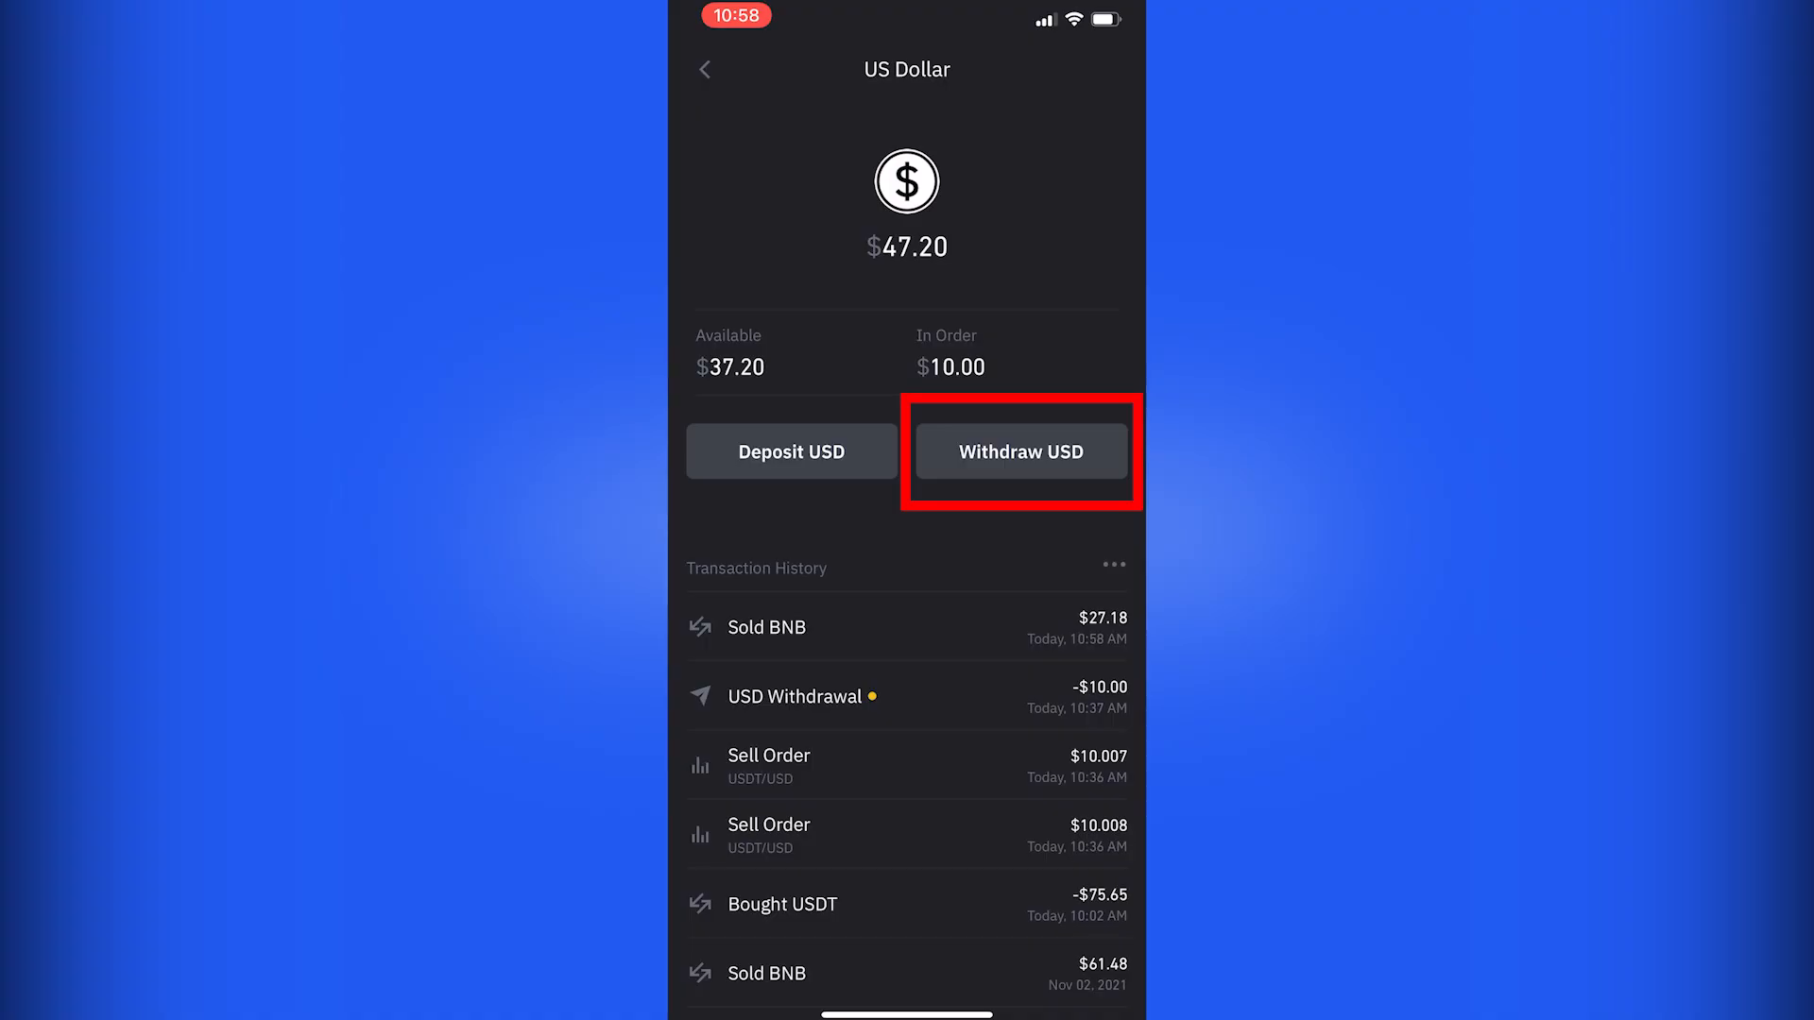
Preview and submit a $10.01 USD withdrawal to the bank.
{"action": "left_click", "coordinate": [1020, 452]}
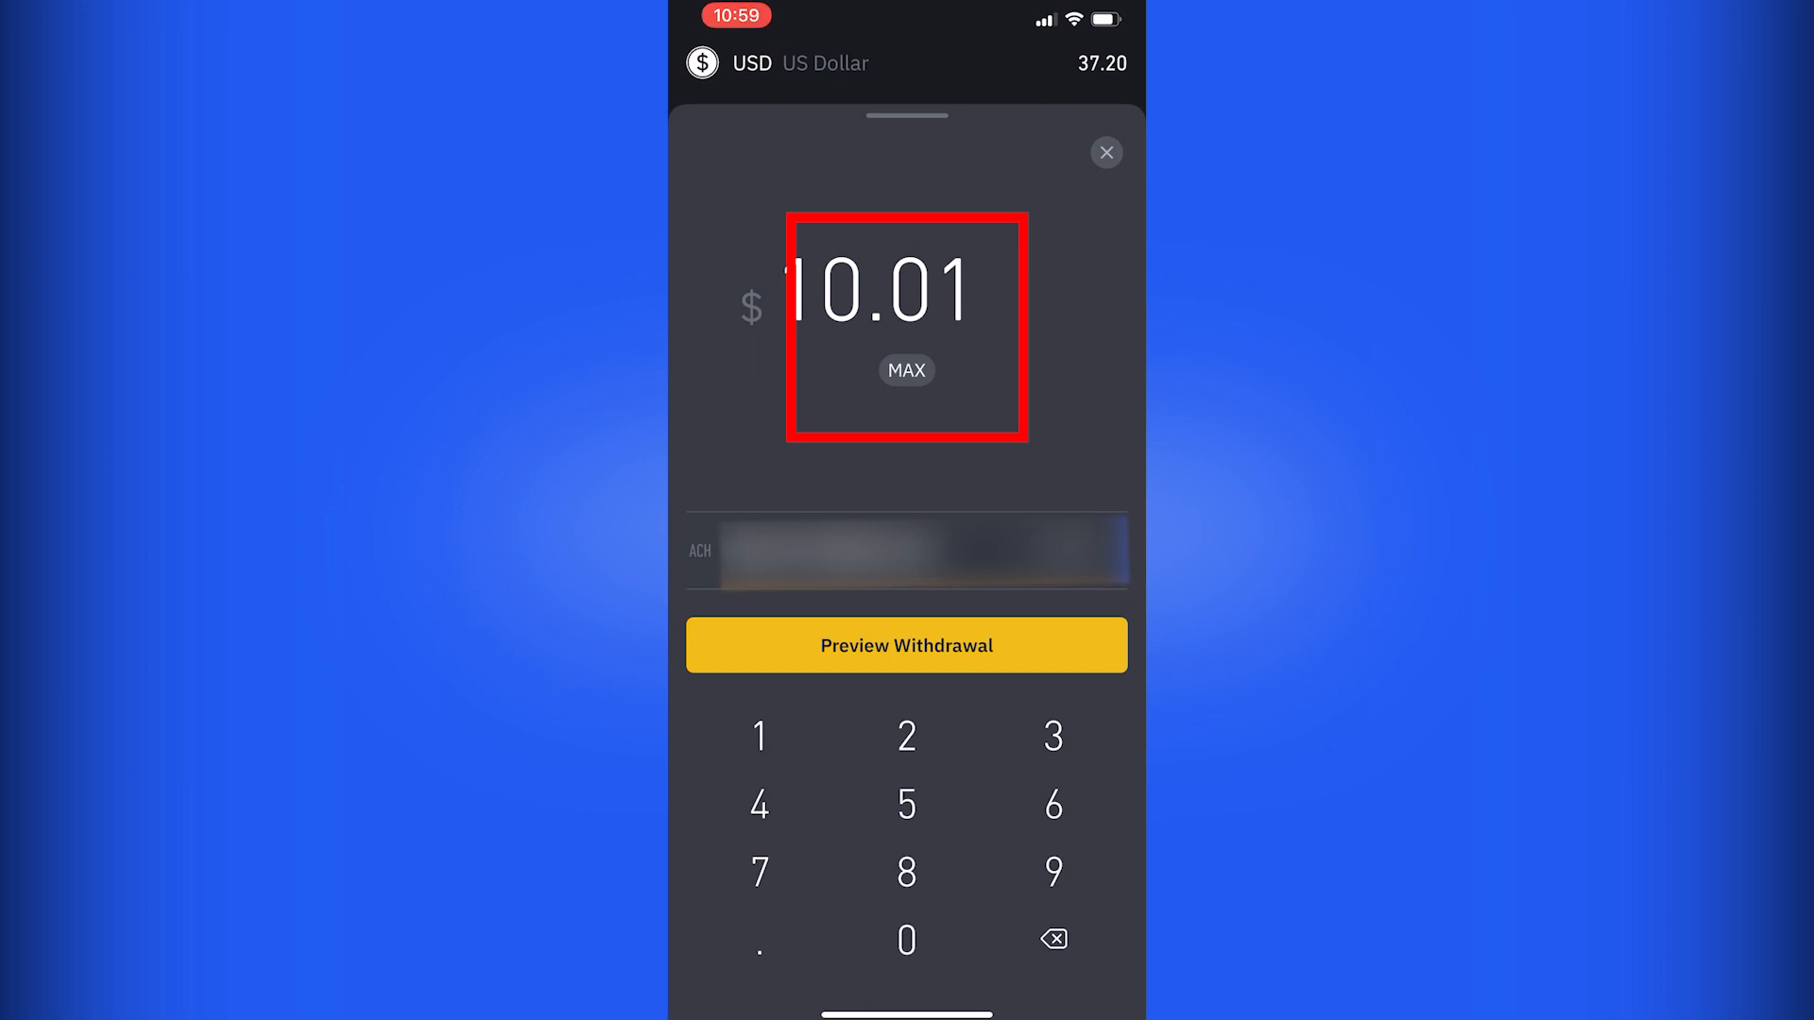
{"action": "left_click", "coordinate": [906, 644]}
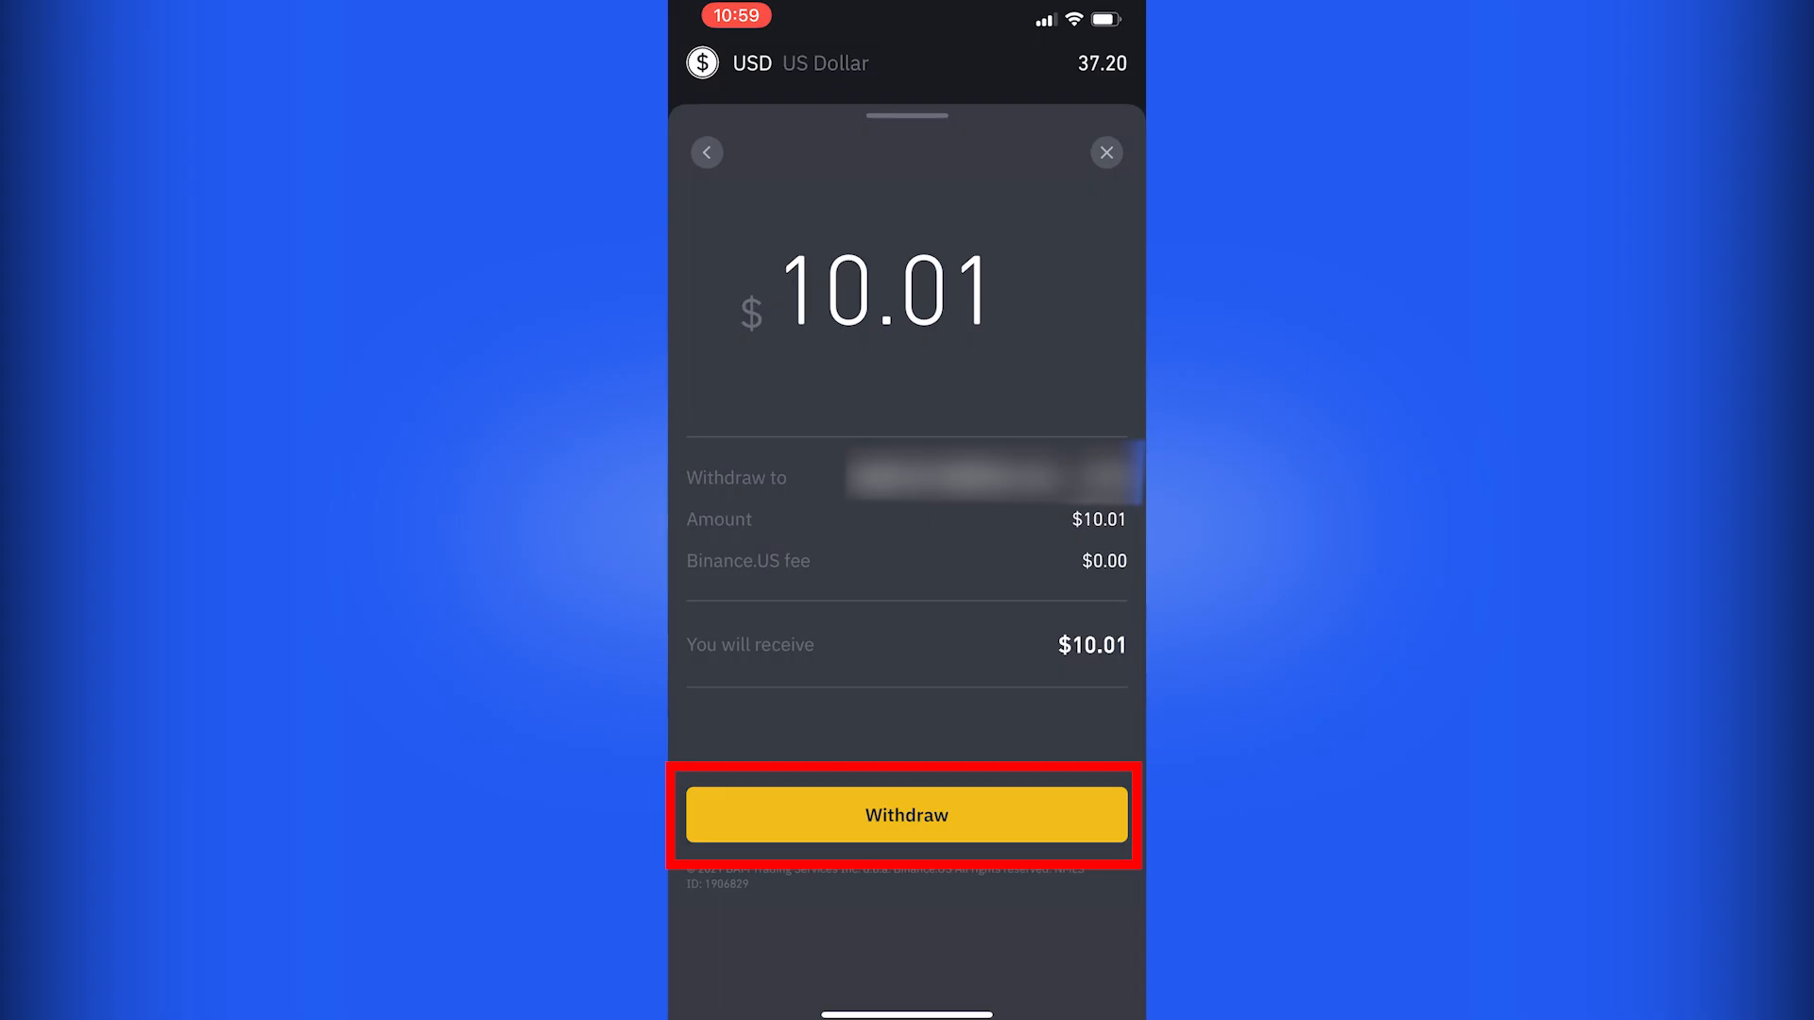
{"action": "left_click", "coordinate": [907, 814]}
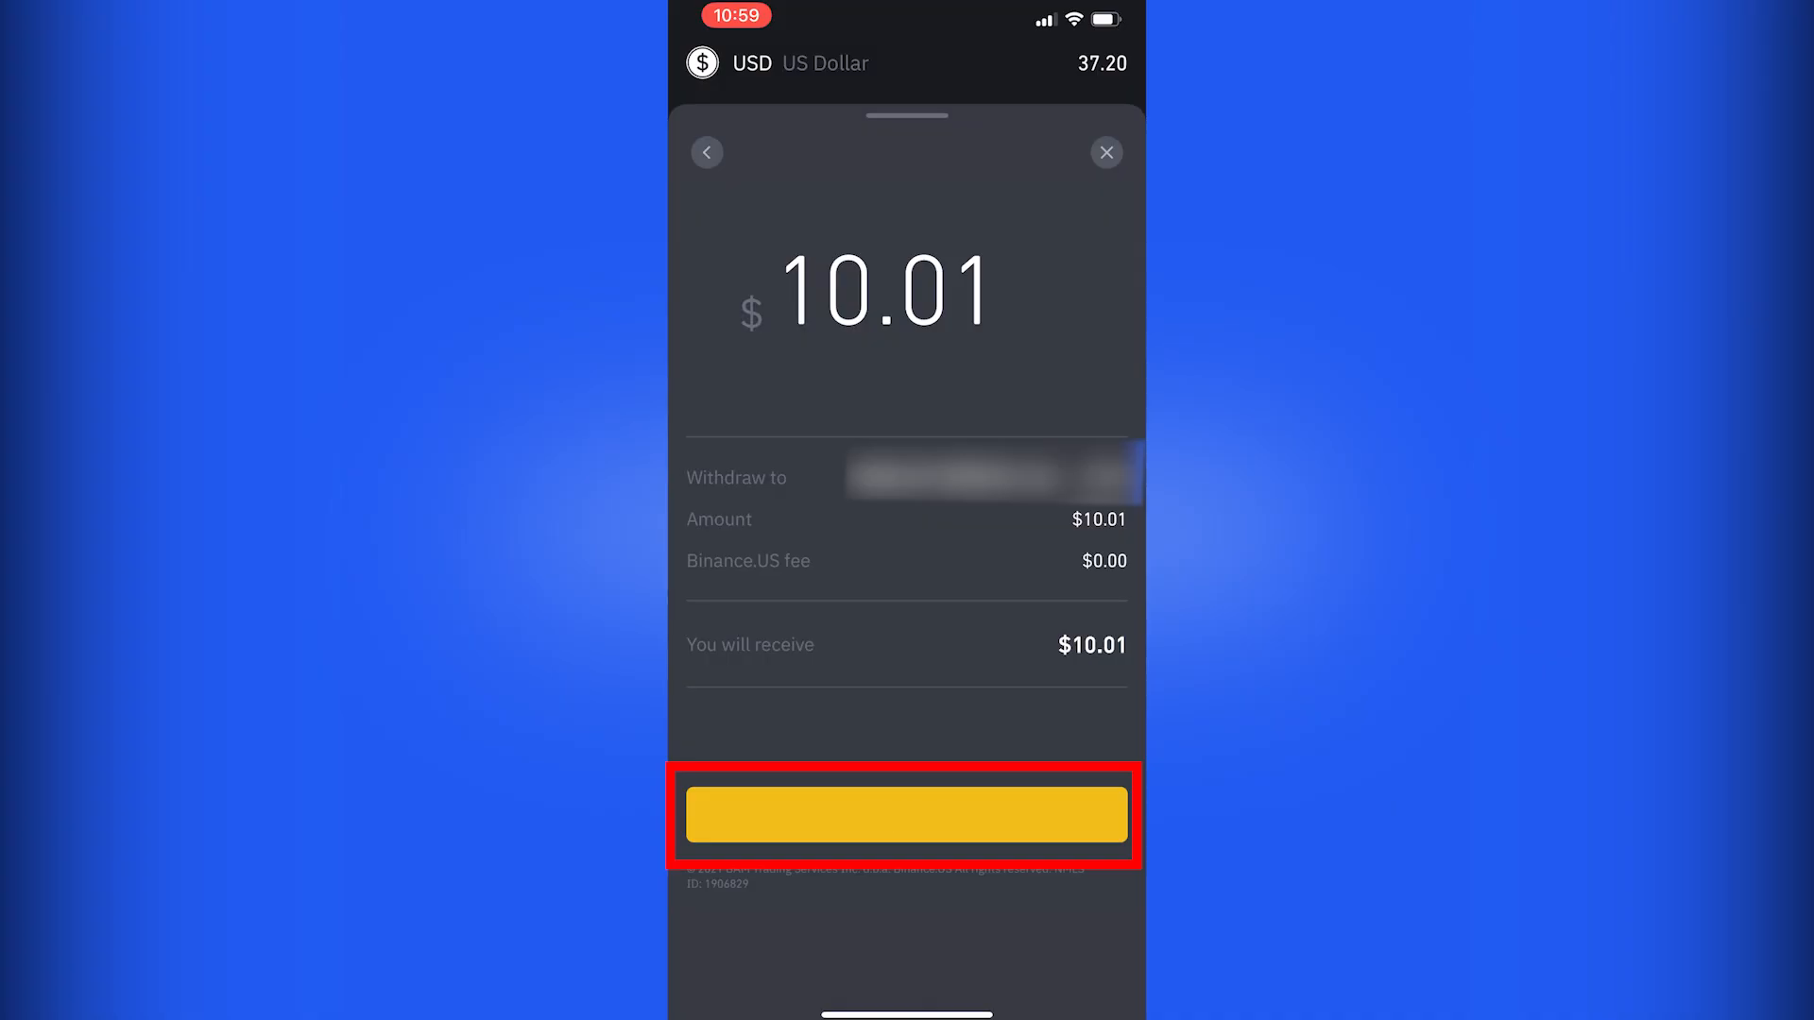
Open the withdrawal confirmation email for the pending $10.01 ACH withdrawal.
{"action": "left_click", "coordinate": [906, 814]}
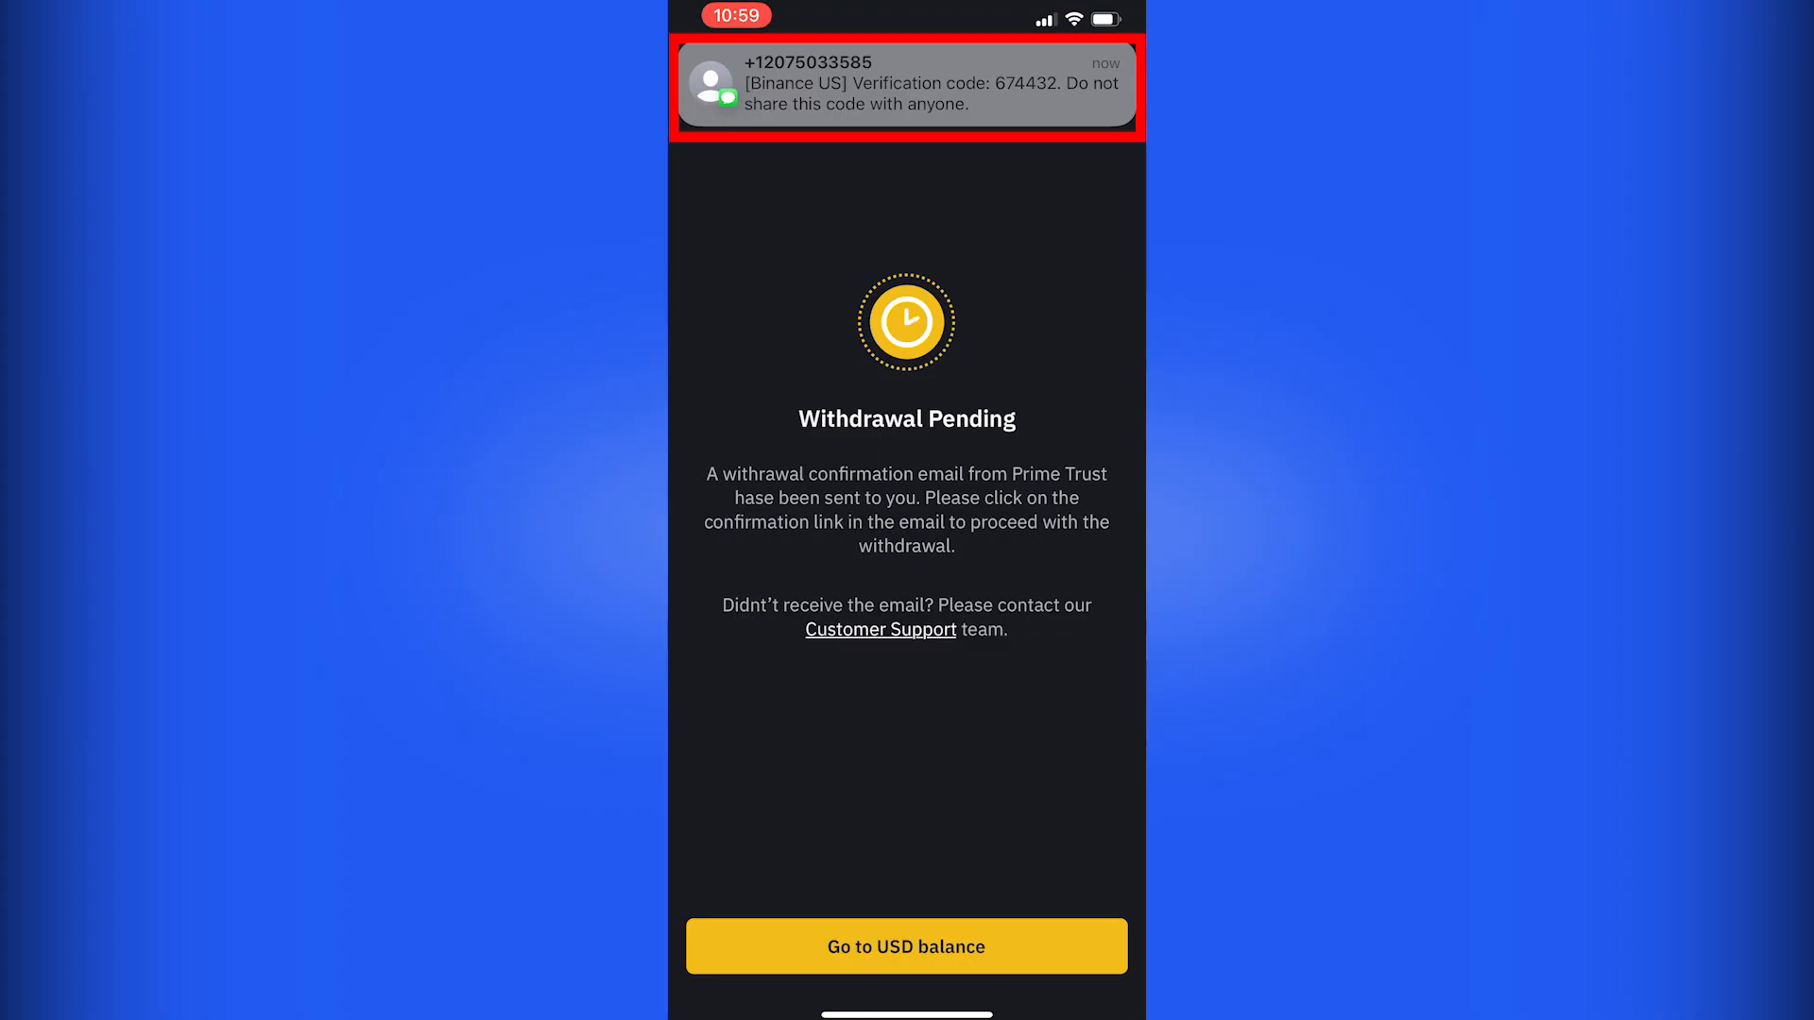
{"action": "left_click", "coordinate": [906, 86]}
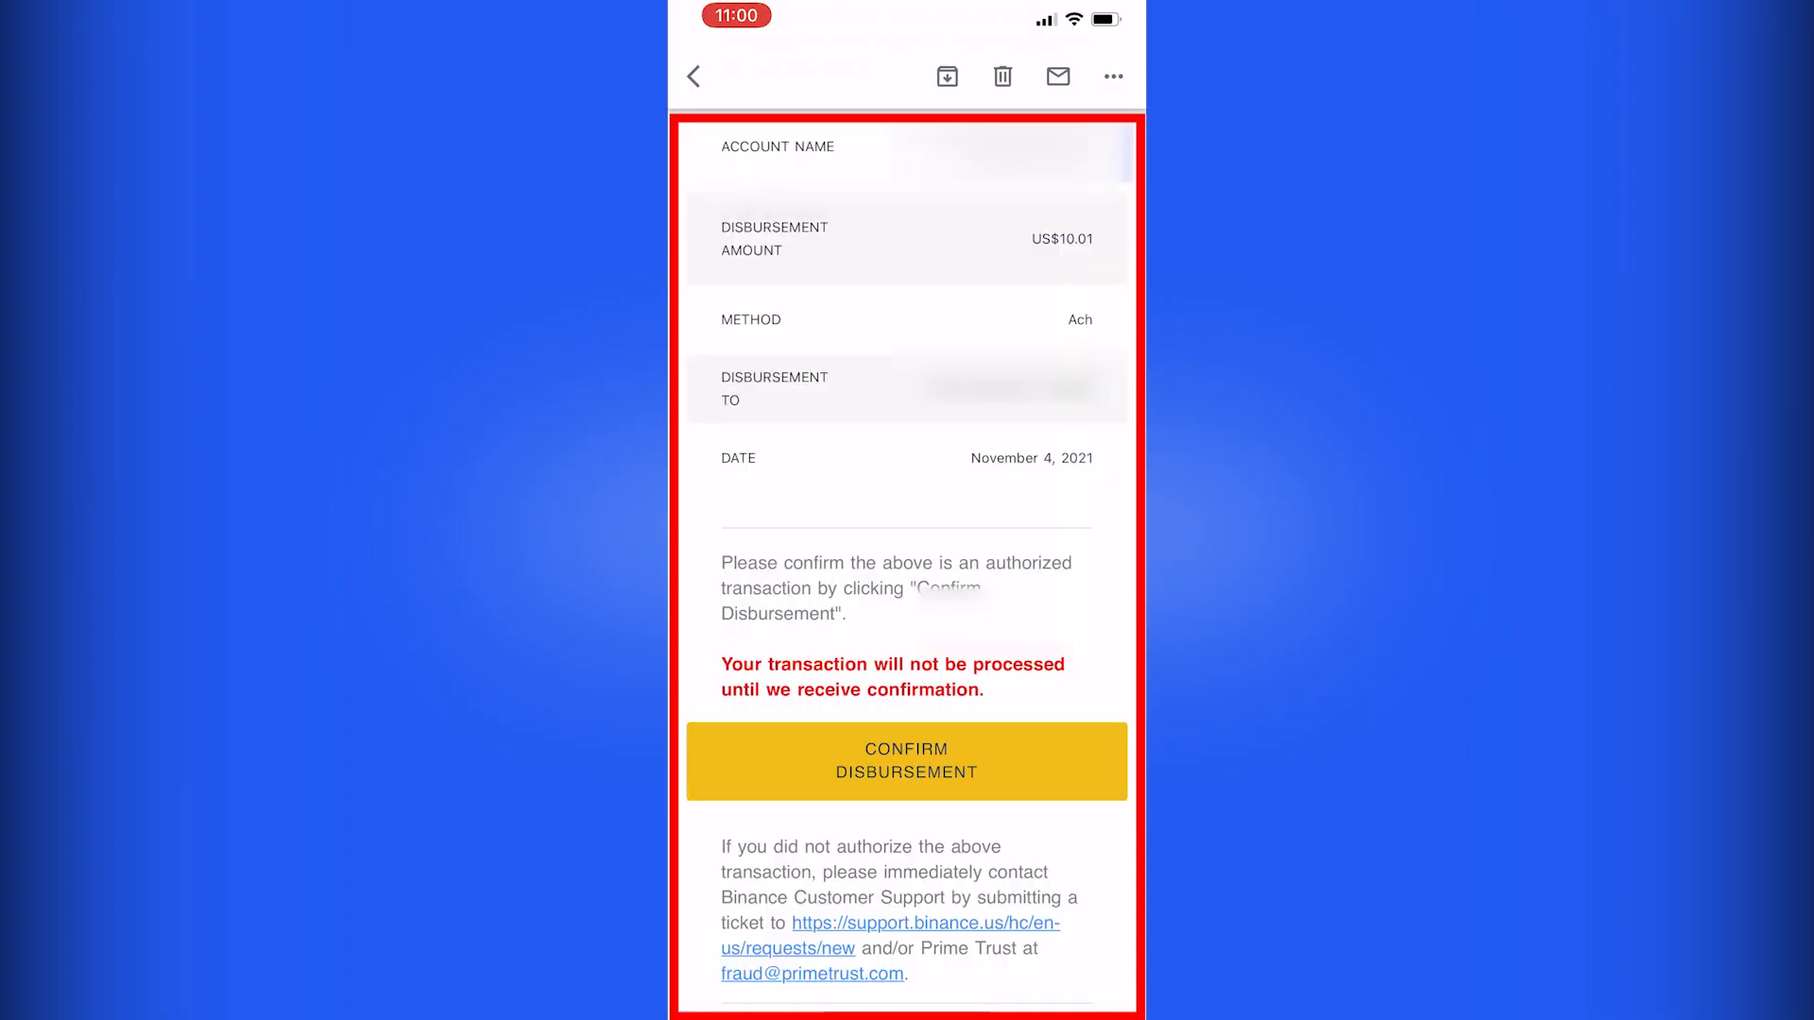